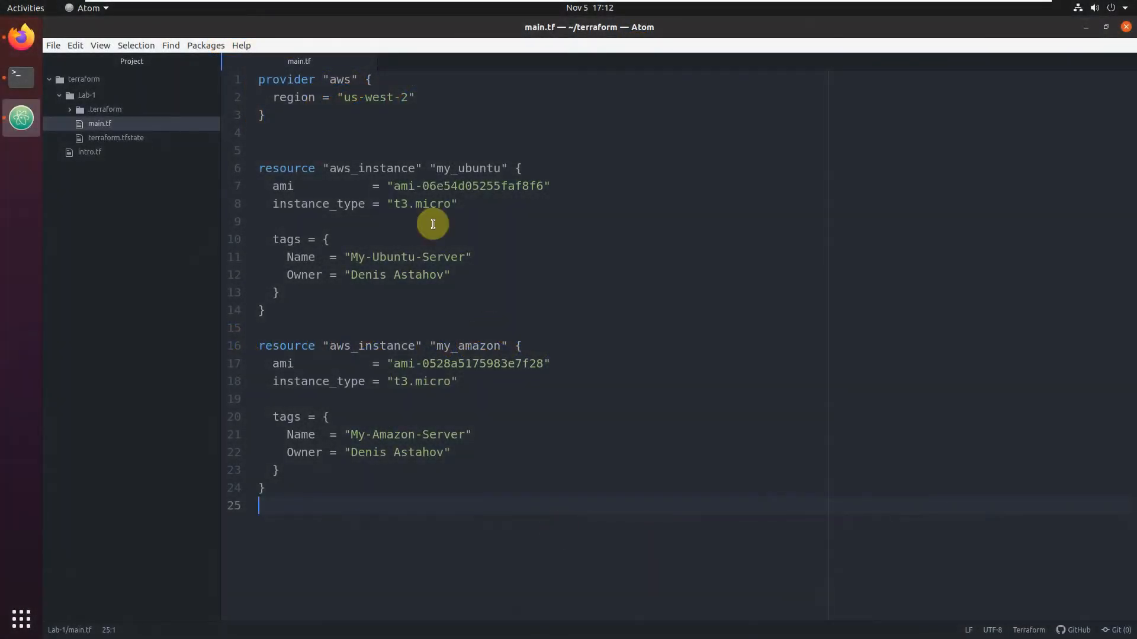
{"action": "mouse_move", "coordinate": [576, 138]}
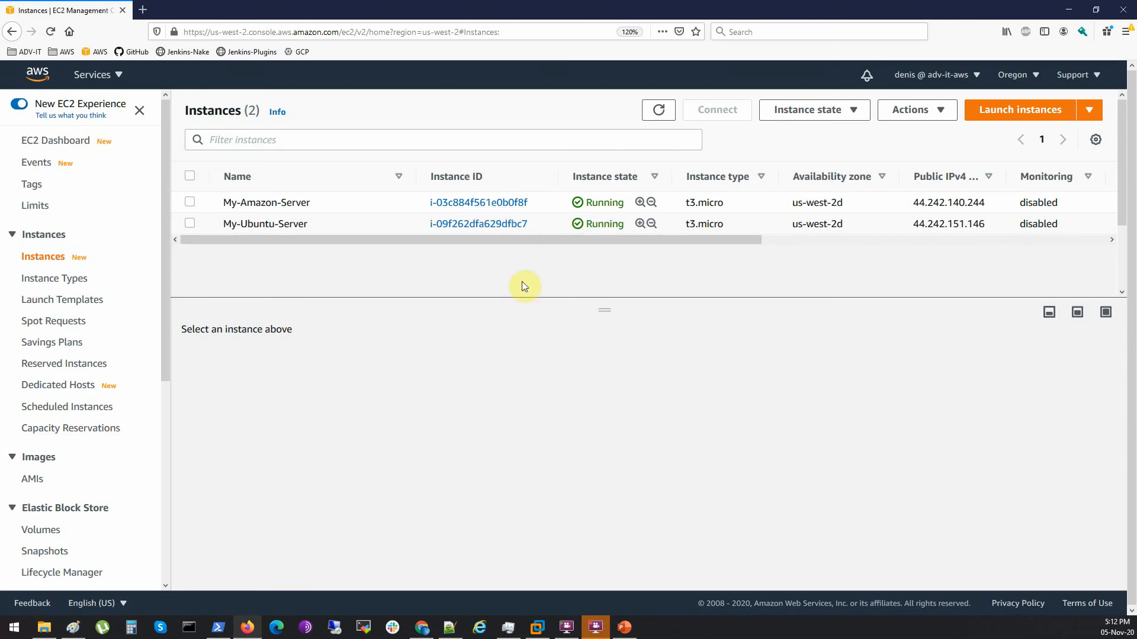
{"action": "mouse_move", "coordinate": [424, 355]}
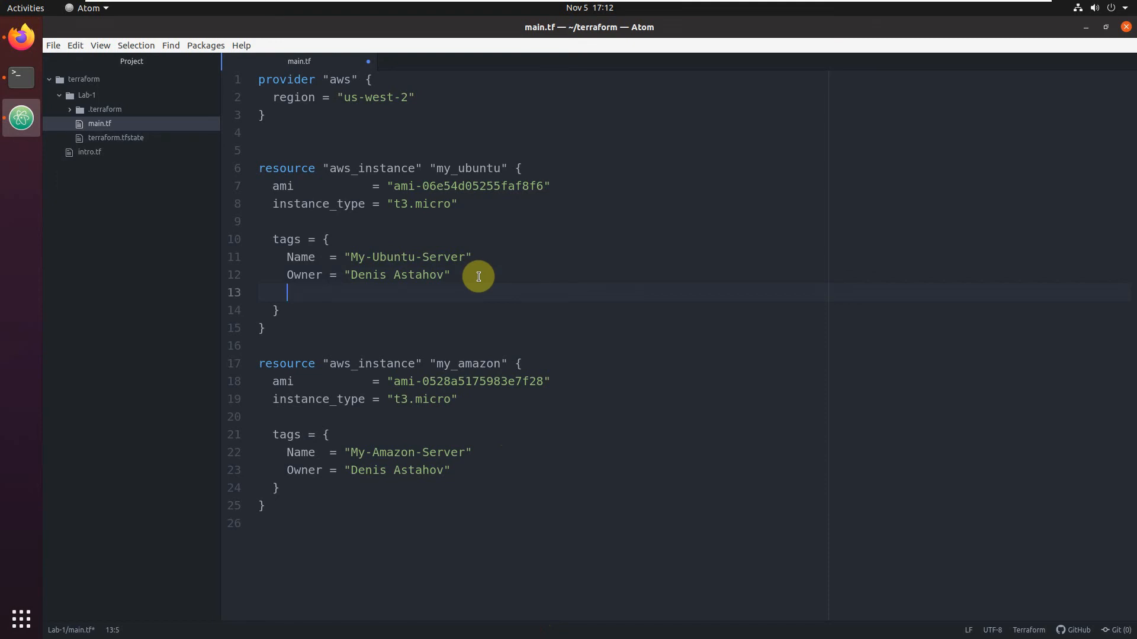
Step: Add project = "Phoenix" to the my_ubuntu tags block and save main.tf
{"action": "type", "text": "project = \""}
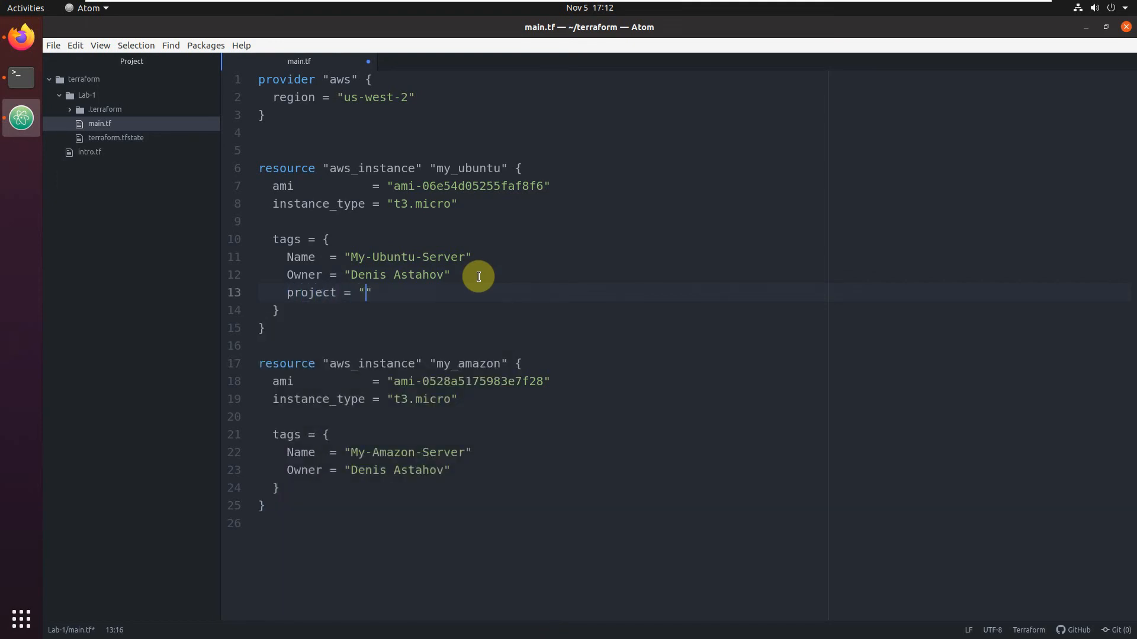
{"action": "type", "text": "Phoenix"}
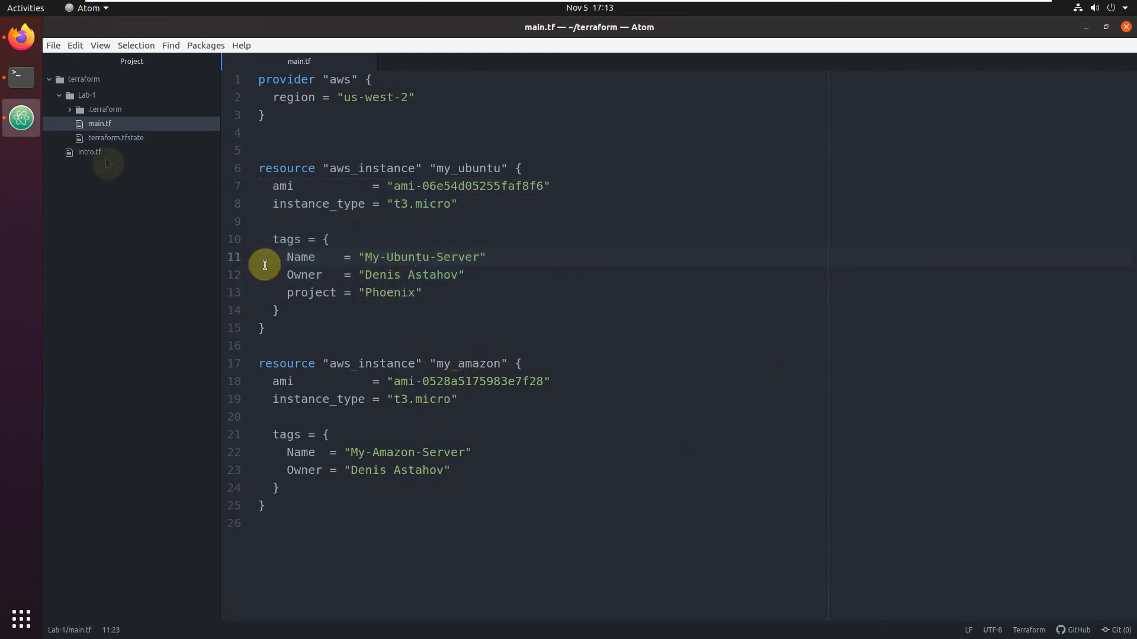
Step: Run ll and terraform plan, reviewing the one in-place change to the Ubuntu instance
{"action": "left_click", "coordinate": [21, 75]}
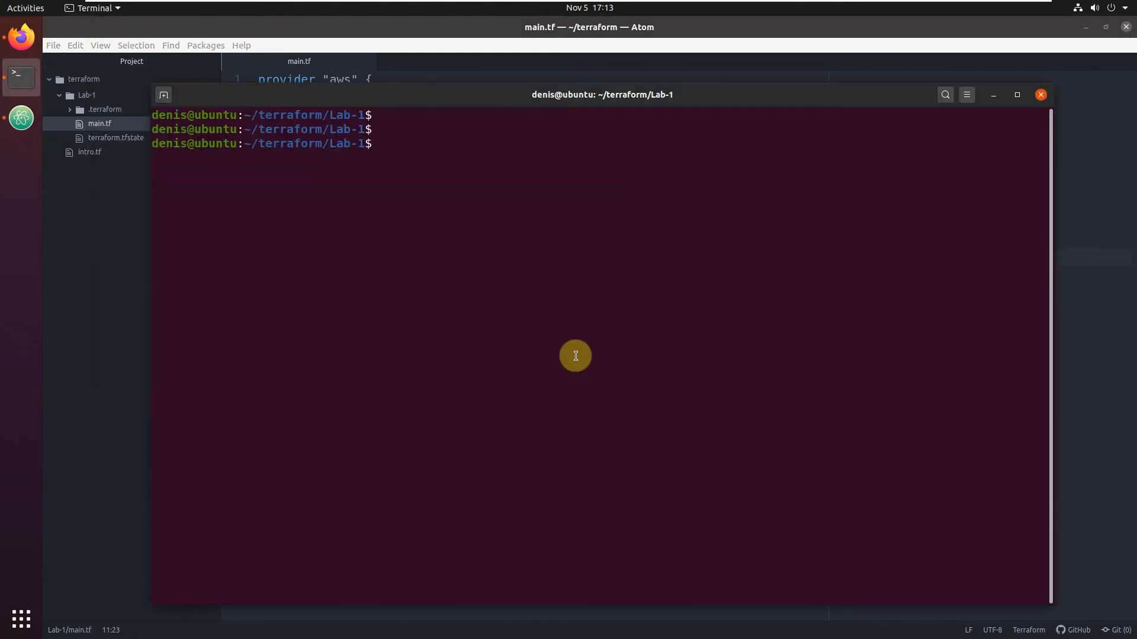
{"action": "type", "text": "ll"}
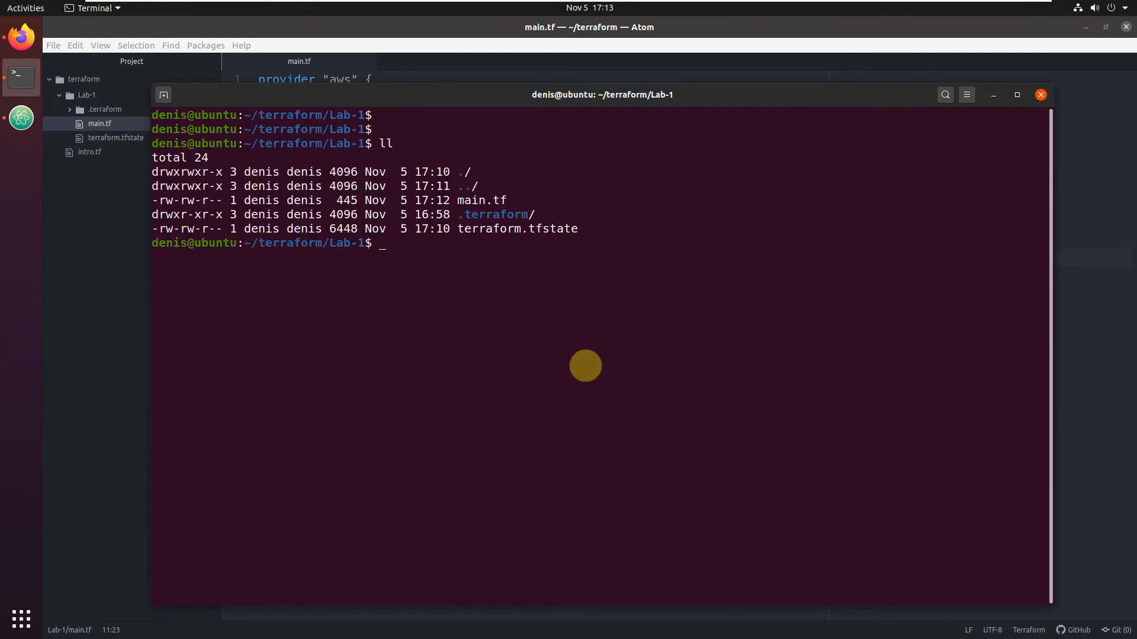
{"action": "type", "text": "terraform apply"}
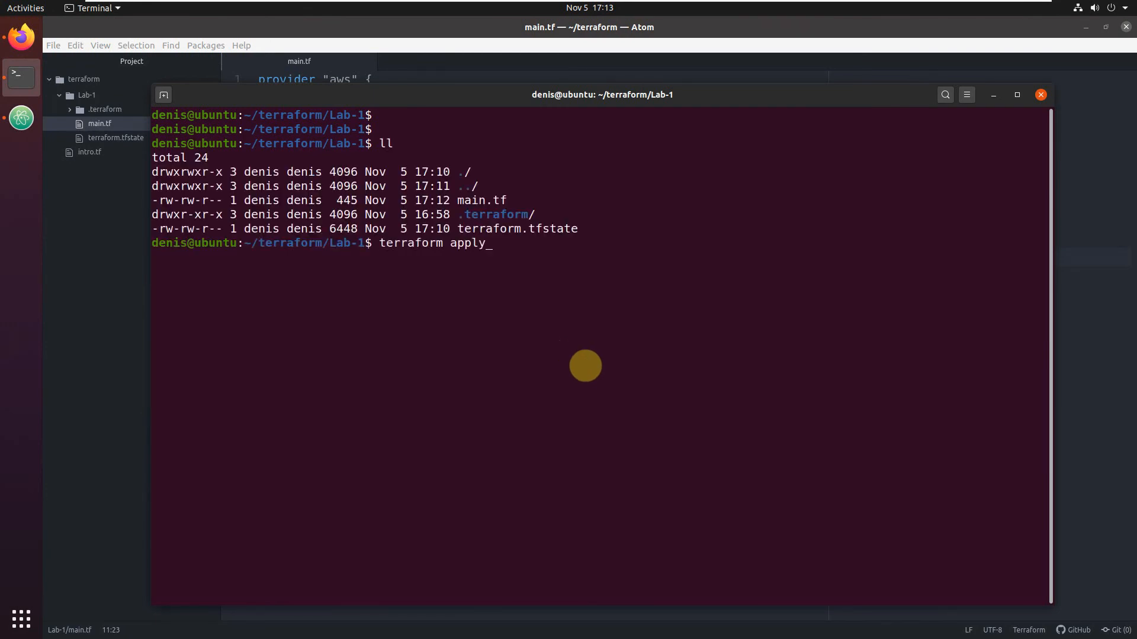
{"action": "type", "text": "plan"}
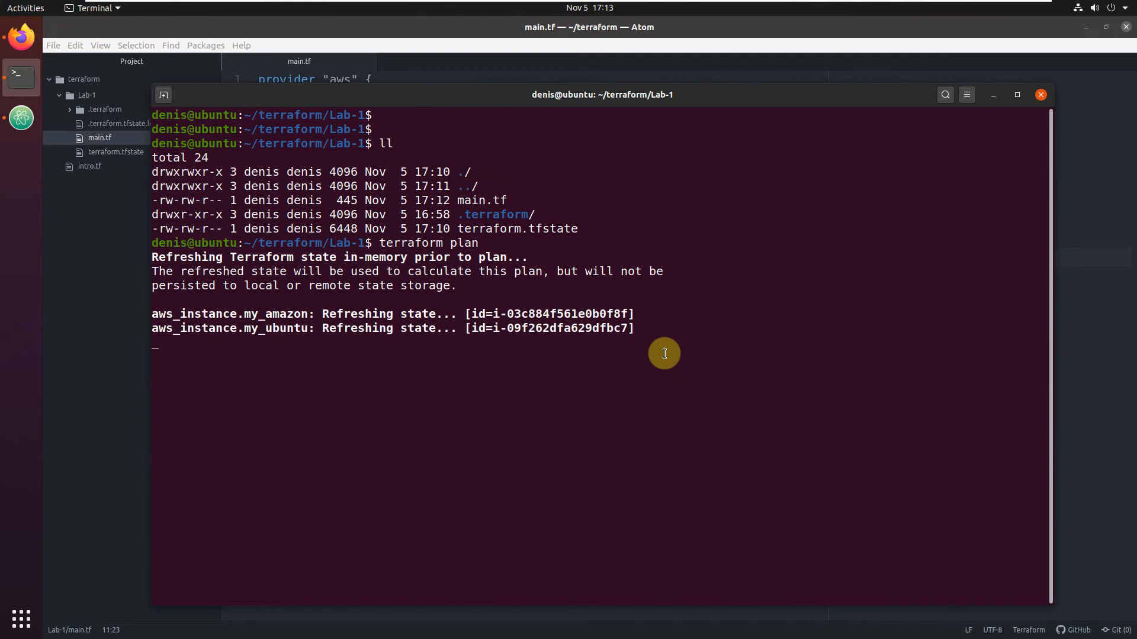
{"action": "mouse_move", "coordinate": [661, 351]}
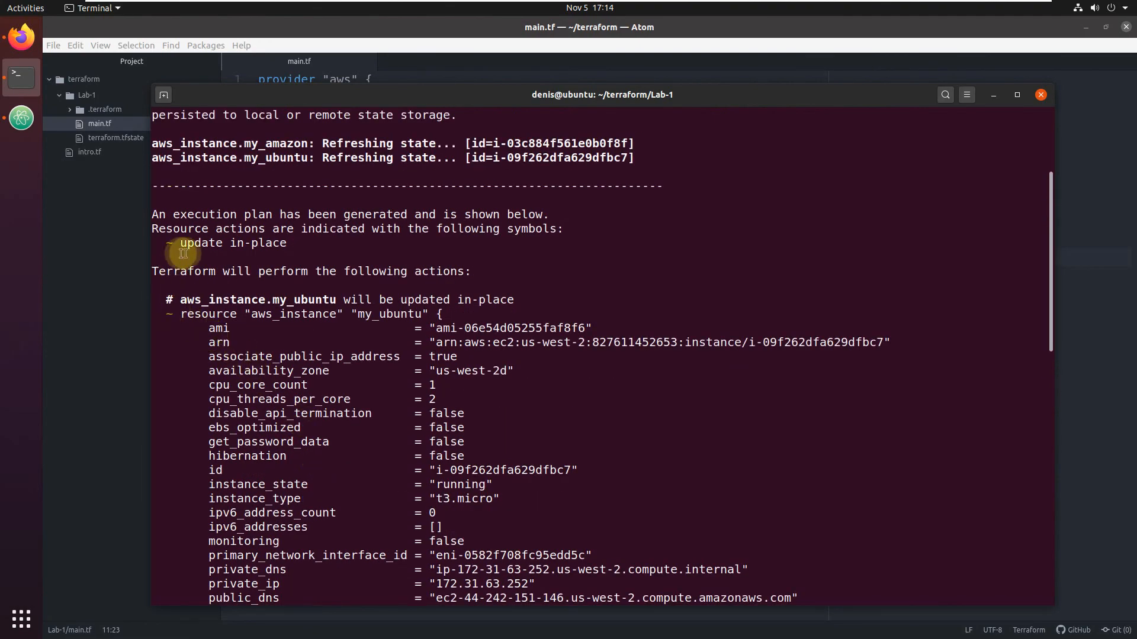
{"action": "double_click", "coordinate": [232, 243]}
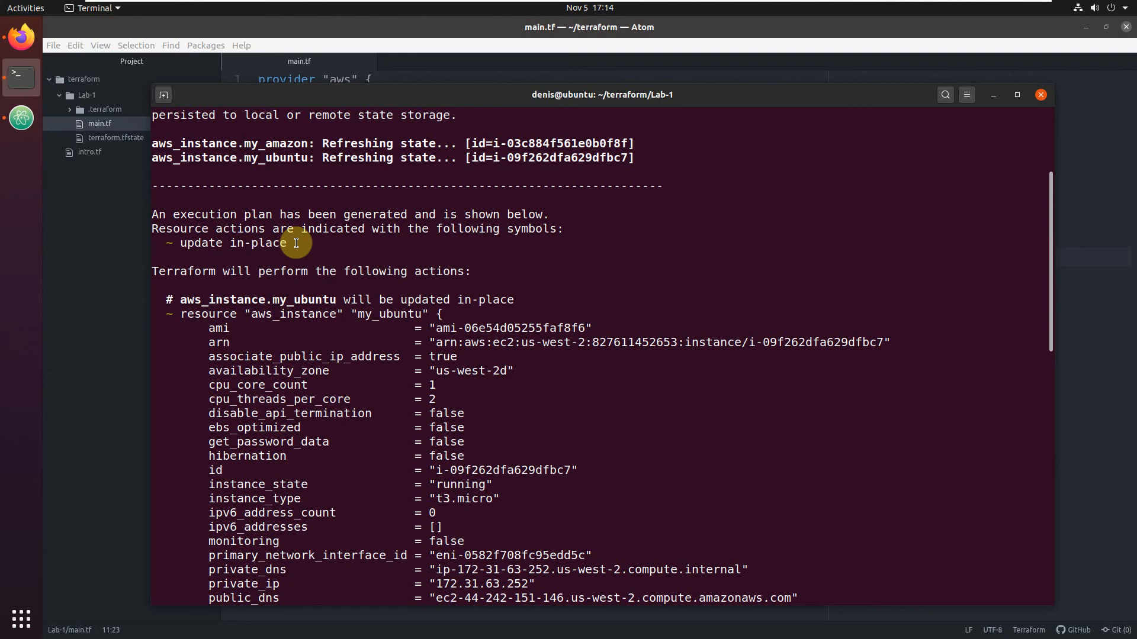
{"action": "mouse_move", "coordinate": [384, 364]}
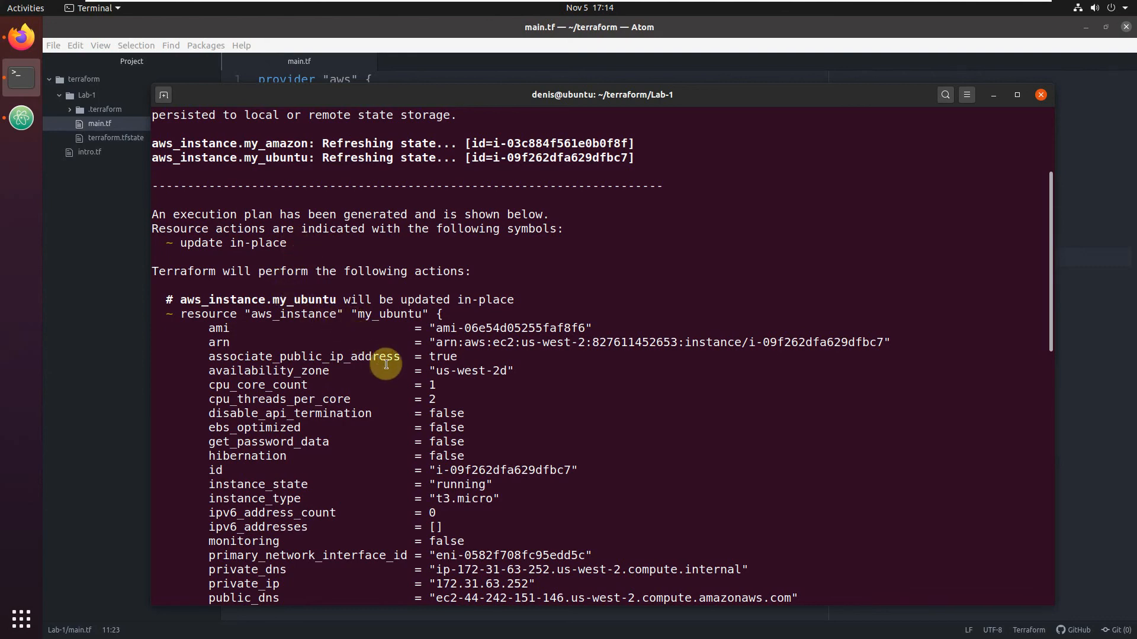
{"action": "scroll", "scroll_direction": "down", "scroll_amount": 3}
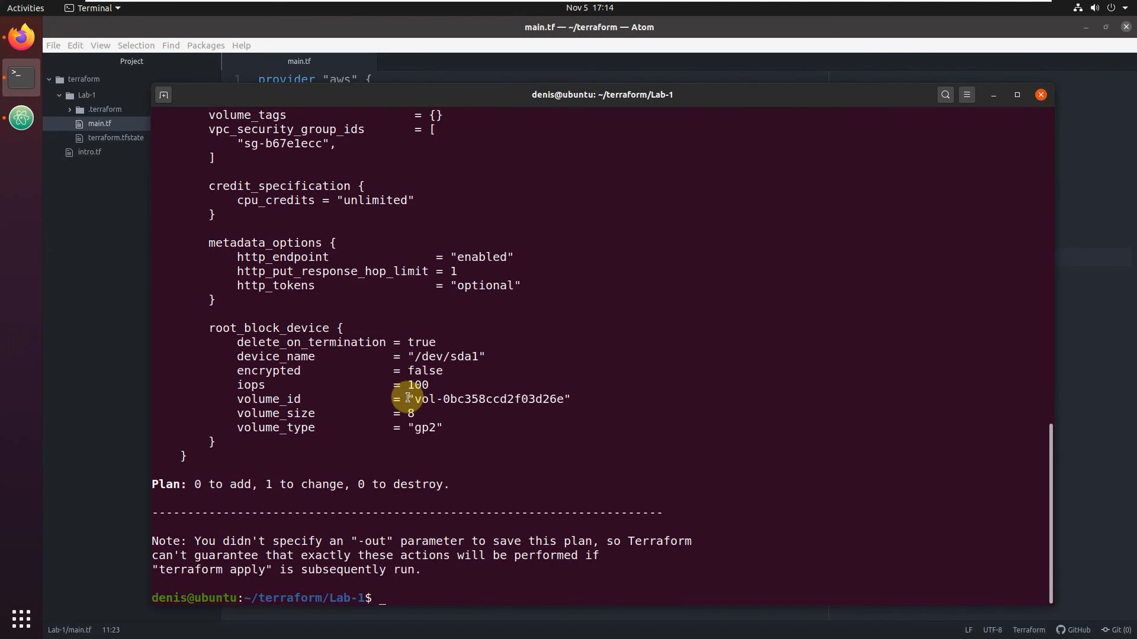
{"action": "mouse_move", "coordinate": [22, 118]}
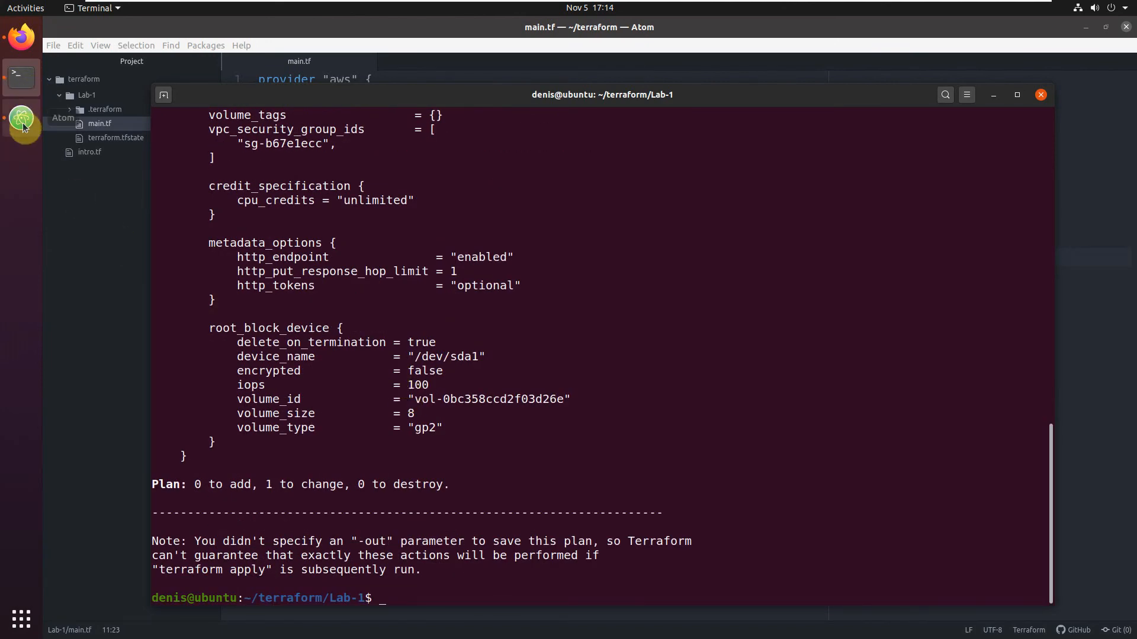
{"action": "mouse_move", "coordinate": [20, 118]}
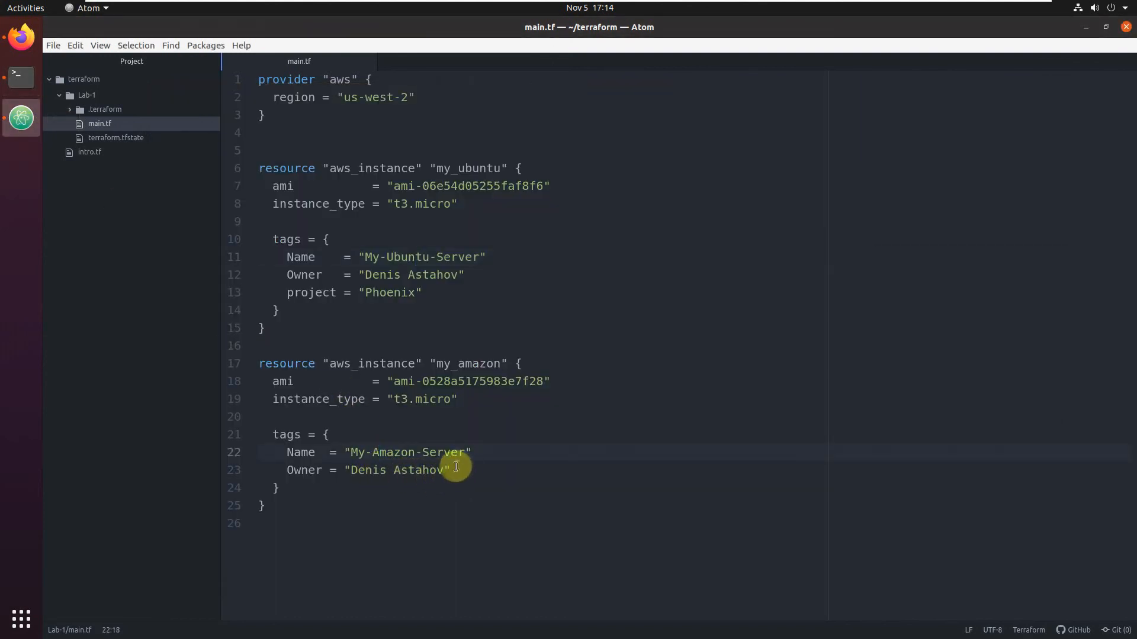
{"action": "mouse_move", "coordinate": [416, 452]}
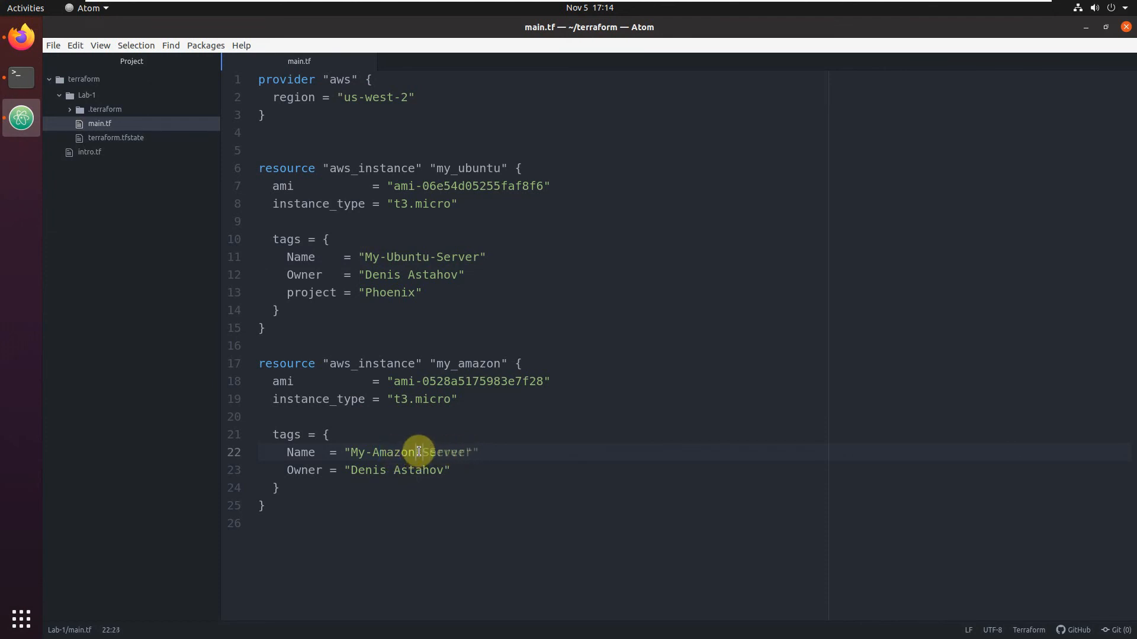
Step: Change the my_amazon Name tag to My-AmazonLinux-Server and save main.tf
{"action": "type", "text": "Linux"}
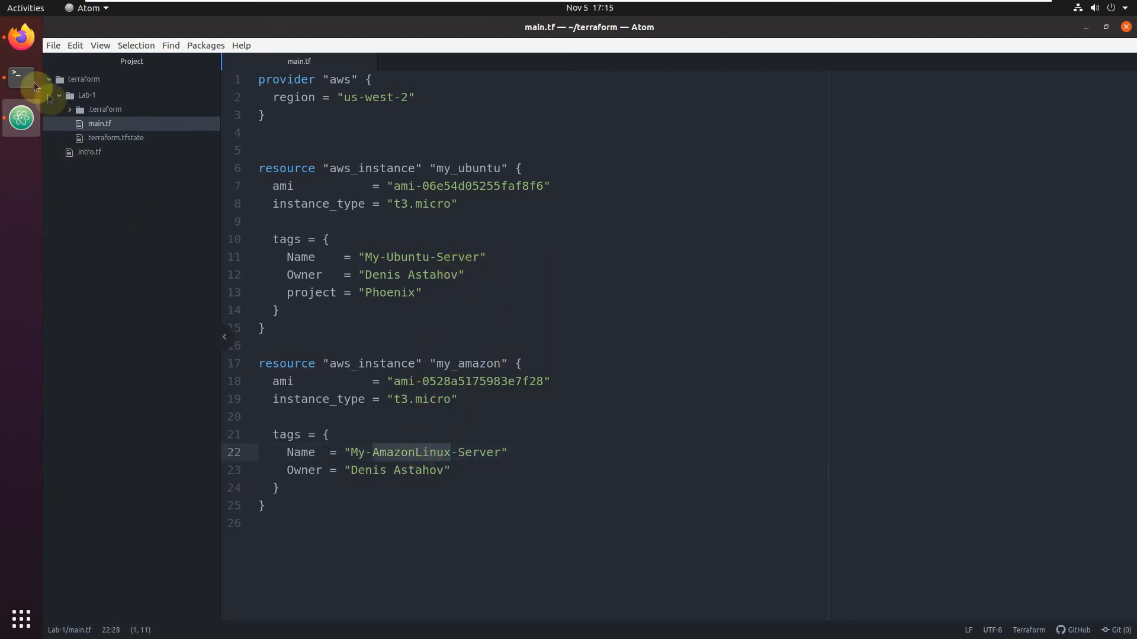
Step: Run terraform plan showing two in-place updates, then start terraform apply
{"action": "left_click", "coordinate": [20, 75]}
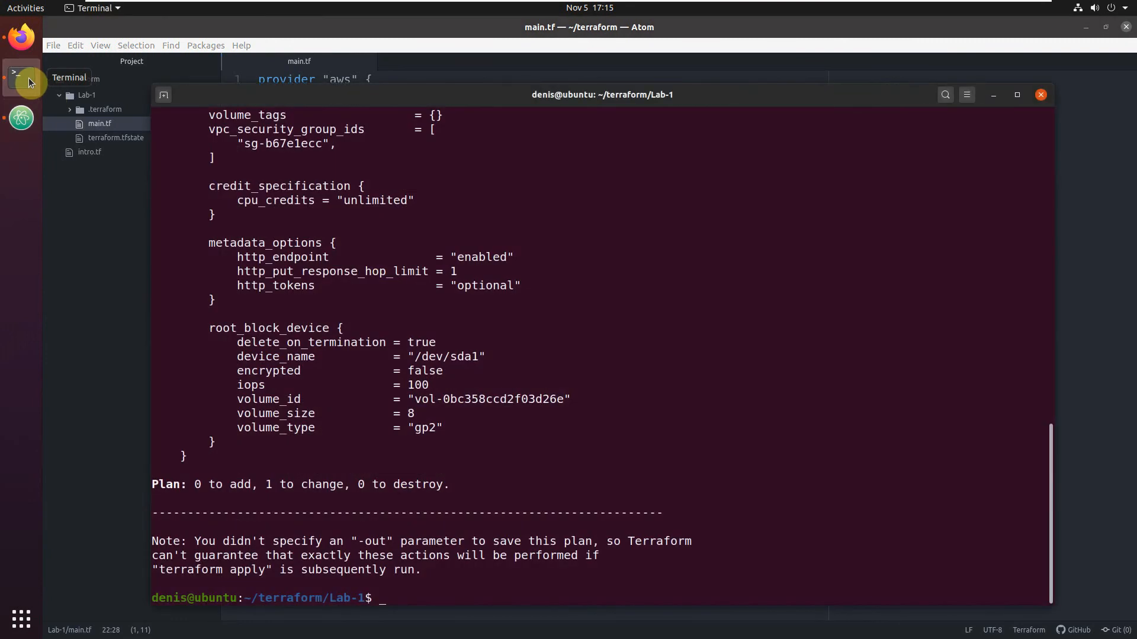
{"action": "type", "text": "terraform plan"}
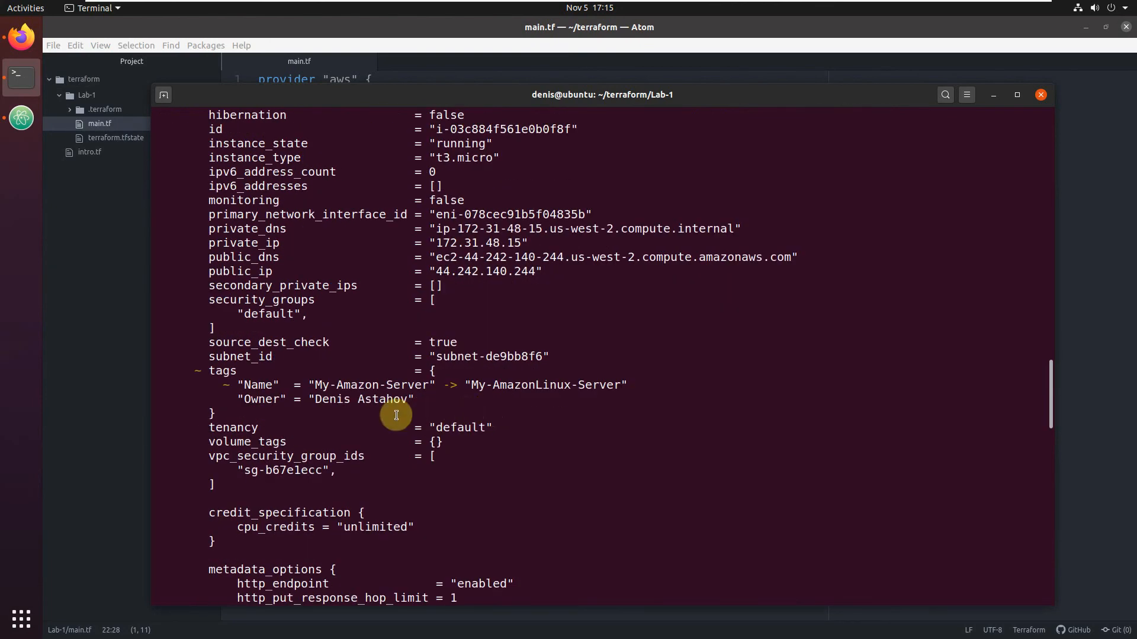
{"action": "double_click", "coordinate": [259, 385]}
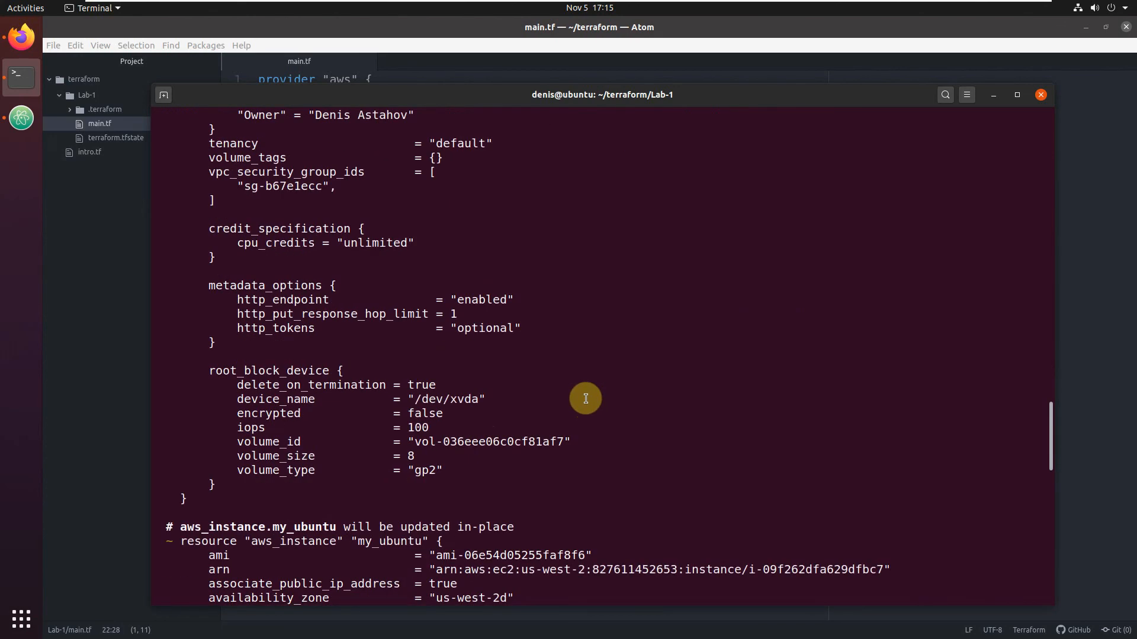
{"action": "scroll", "scroll_direction": "down", "scroll_amount": 3}
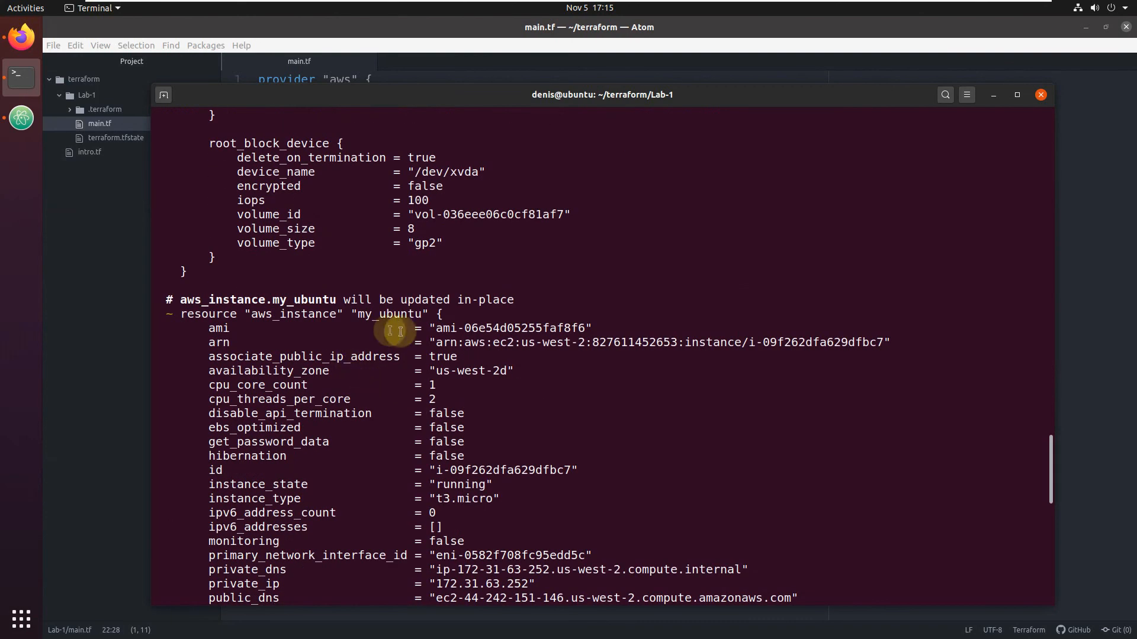
{"action": "scroll", "scroll_direction": "down", "scroll_amount": 3}
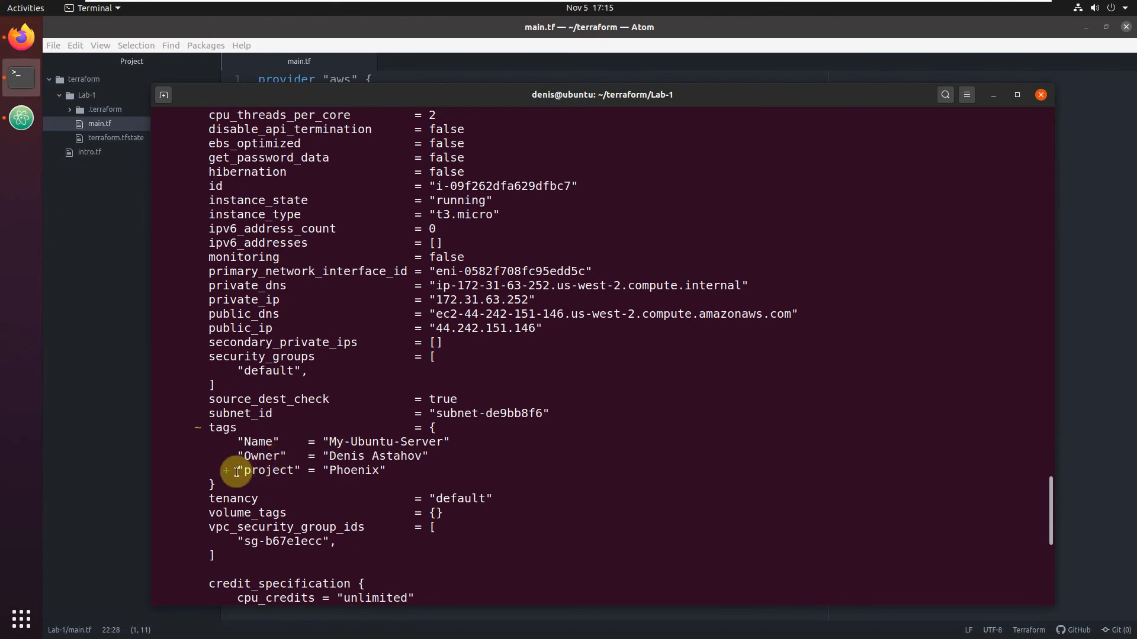
{"action": "scroll", "scroll_direction": "down", "scroll_amount": 3}
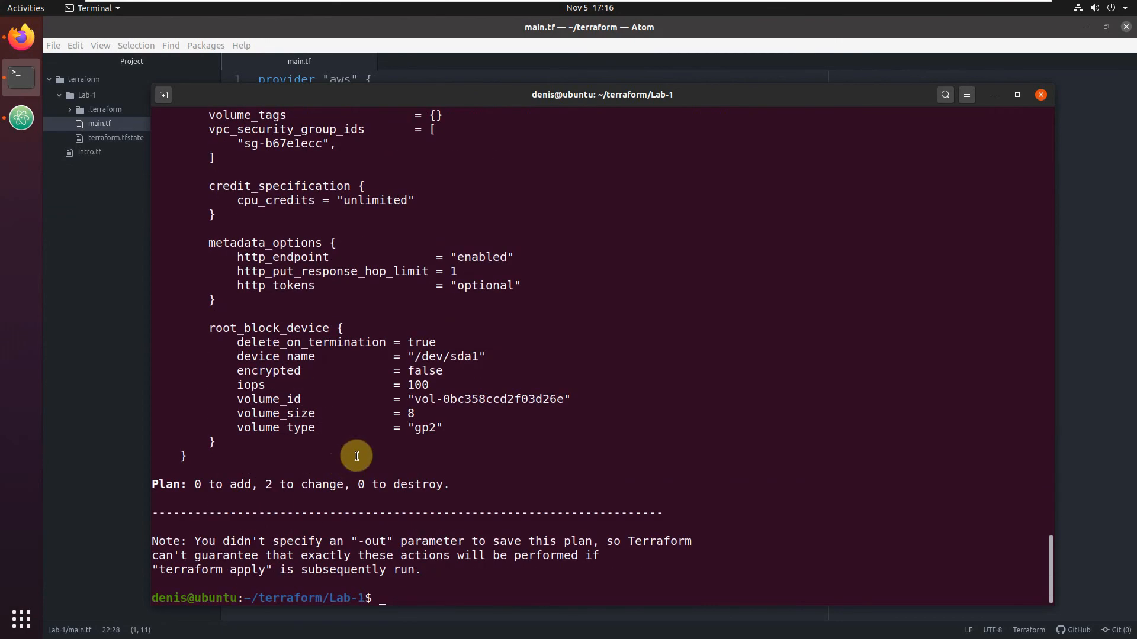
{"action": "type", "text": "terraform apply"}
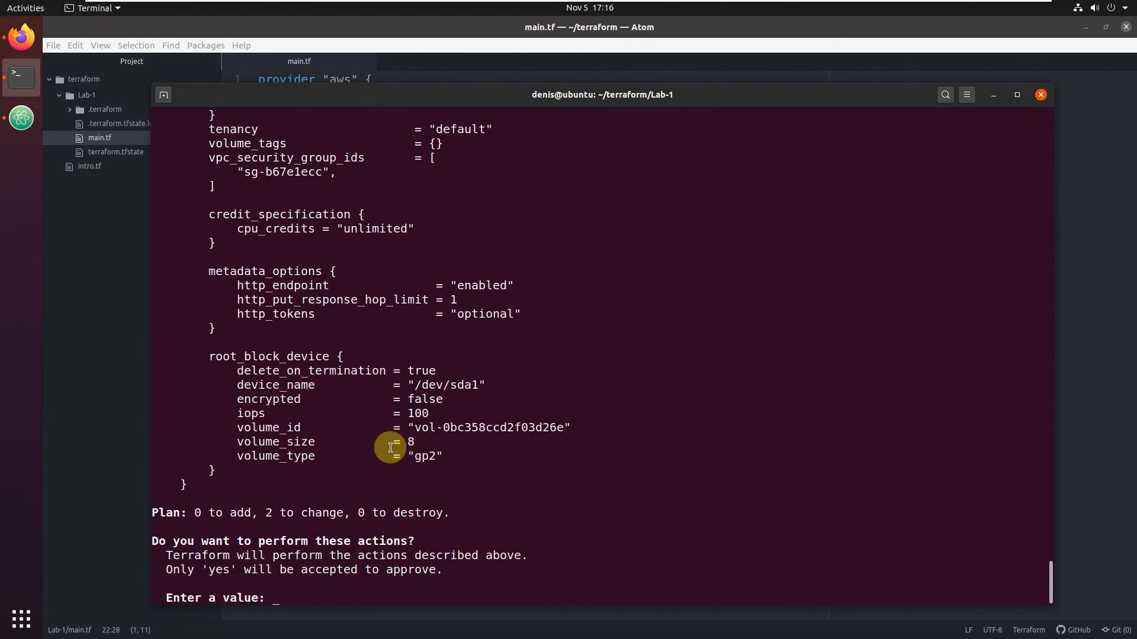
{"action": "mouse_move", "coordinate": [340, 431]}
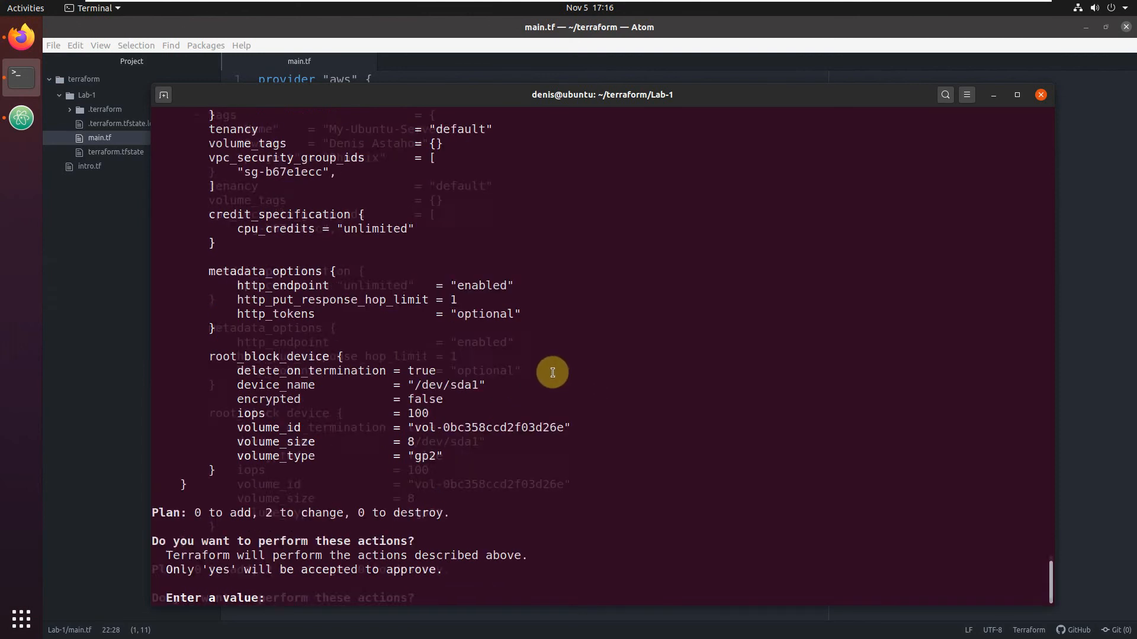
Step: Answer yes to the terraform apply prompt so both instances begin modifying
{"action": "type", "text": "yes"}
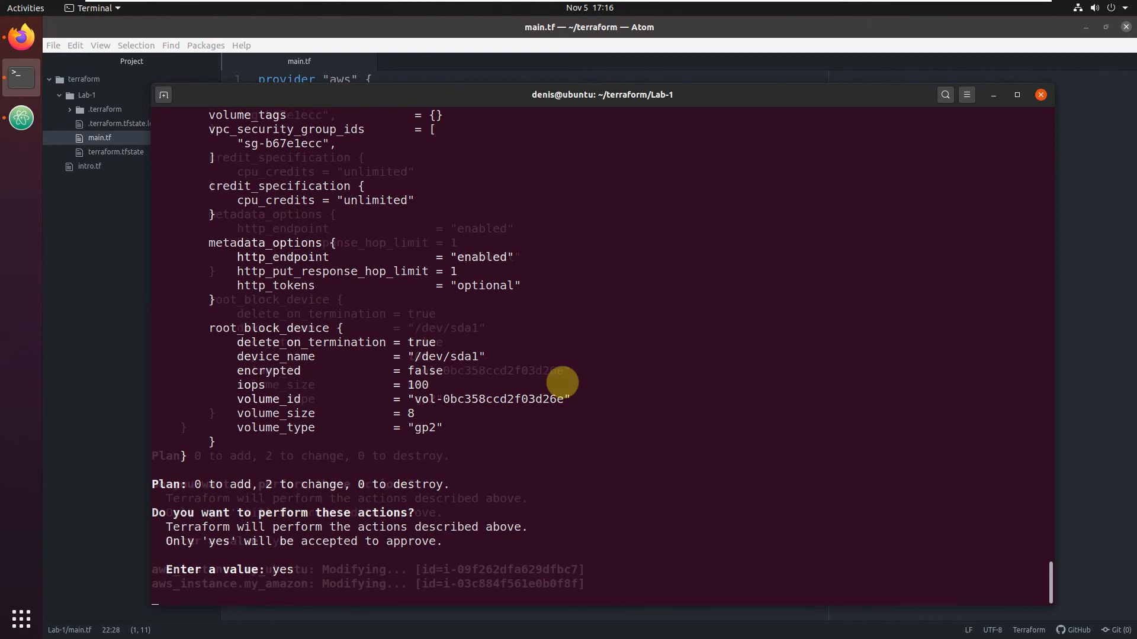
{"action": "scroll", "scroll_direction": "down", "scroll_amount": 3}
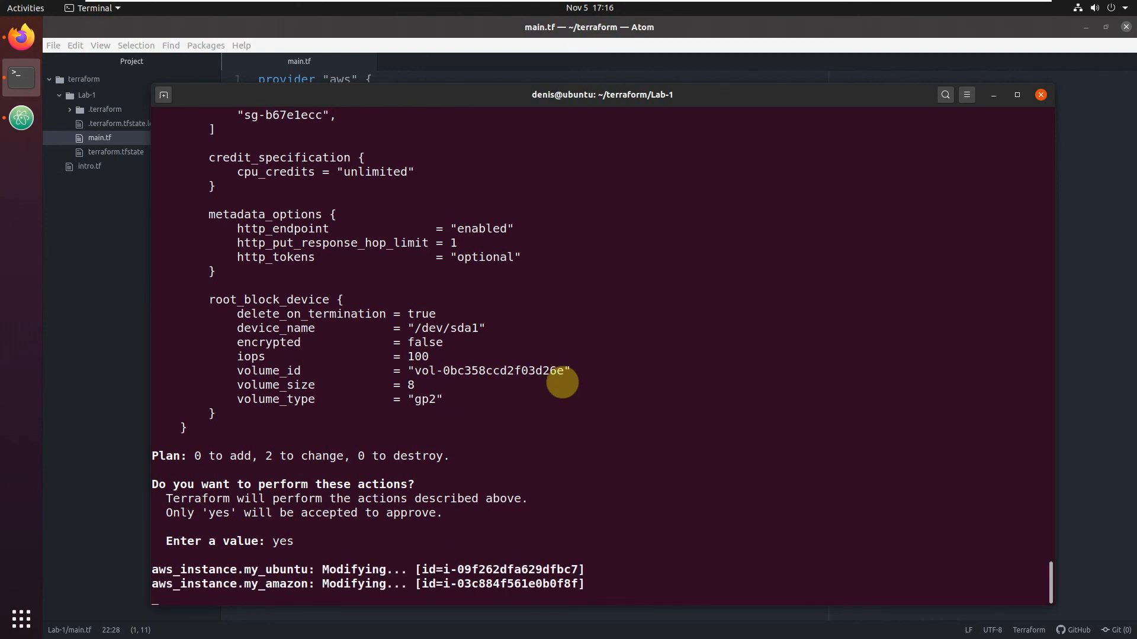
{"action": "mouse_move", "coordinate": [1069, 291]}
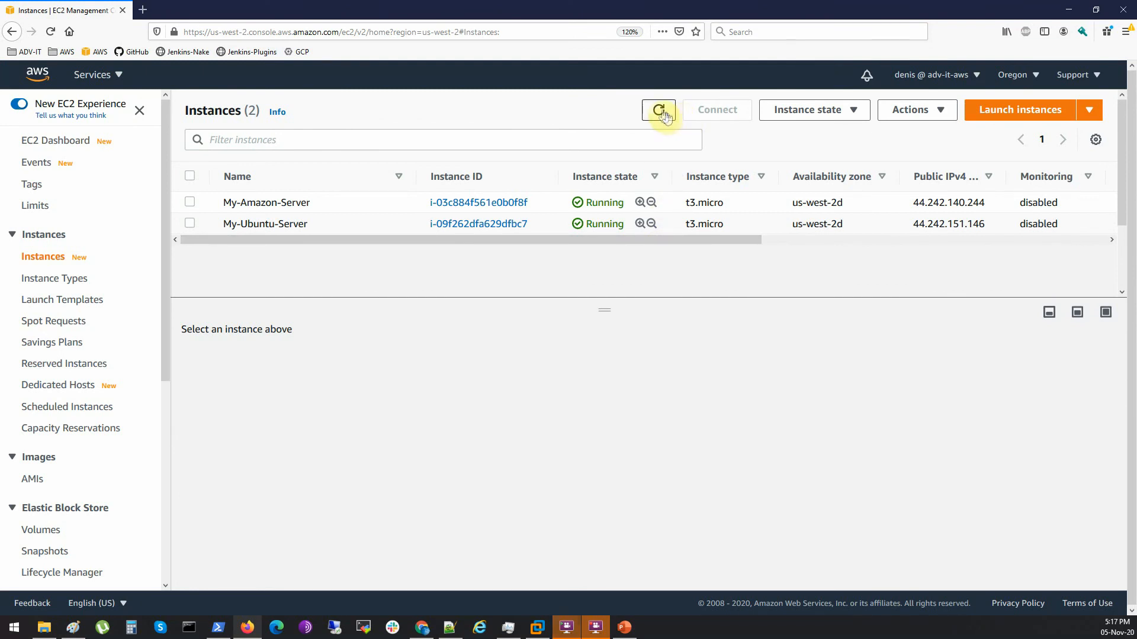
Step: Refresh the EC2 Instances list to see both servers running
{"action": "left_click", "coordinate": [658, 110]}
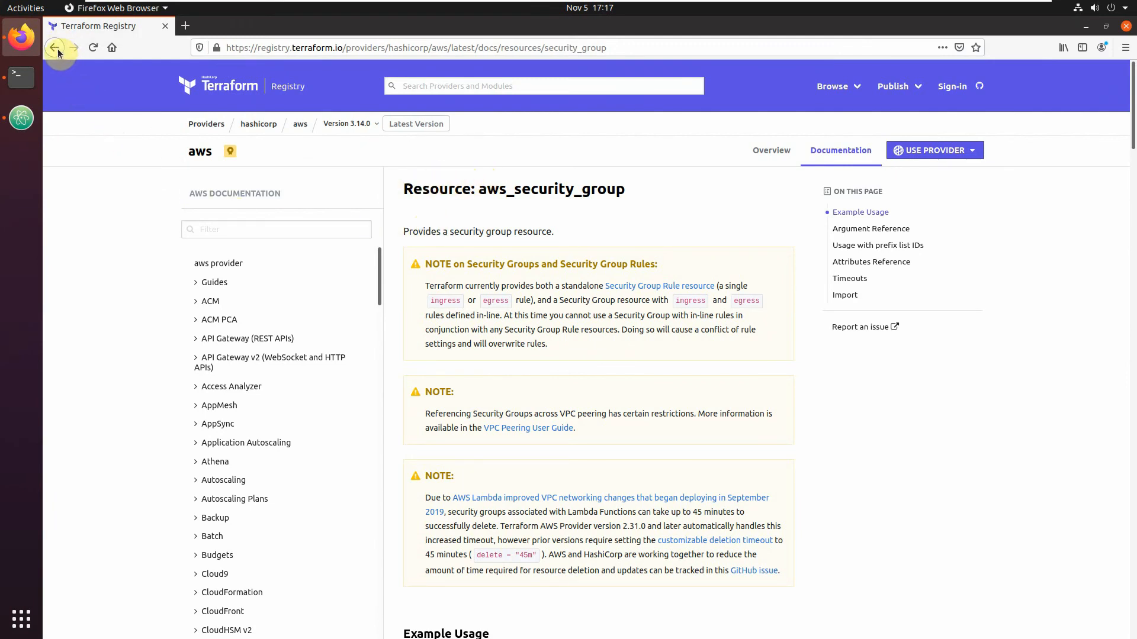
{"action": "mouse_move", "coordinate": [56, 47]}
{"action": "type", "text": "terraform aws ec2"}
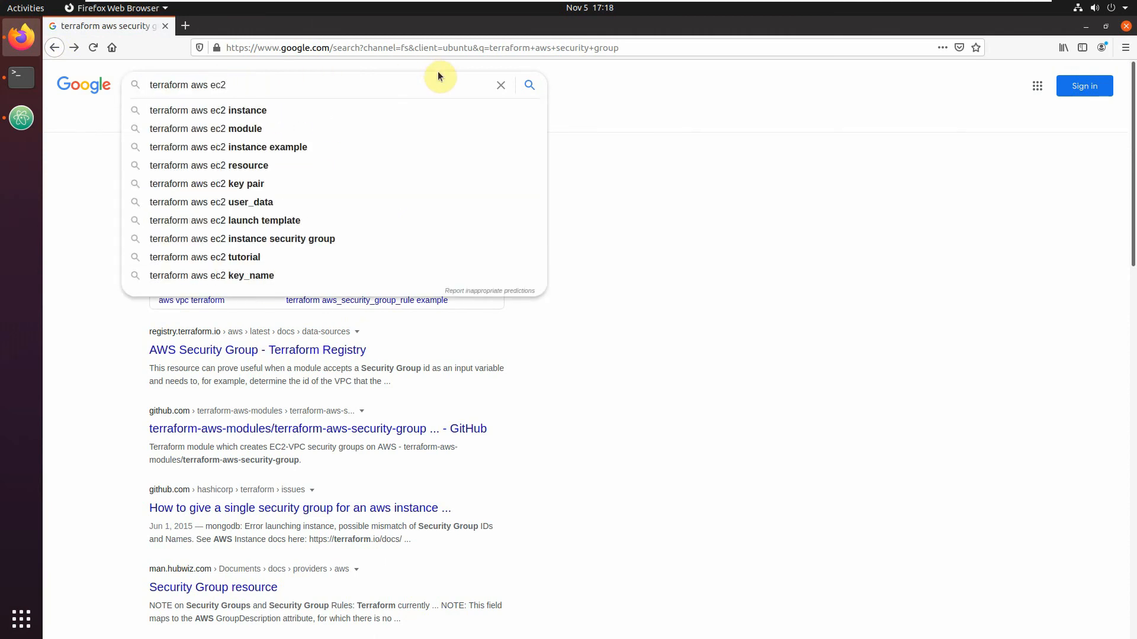
Step: Find the aws_instance Registry docs and locate the key_name argument in the Argument Reference
{"action": "left_click", "coordinate": [207, 110]}
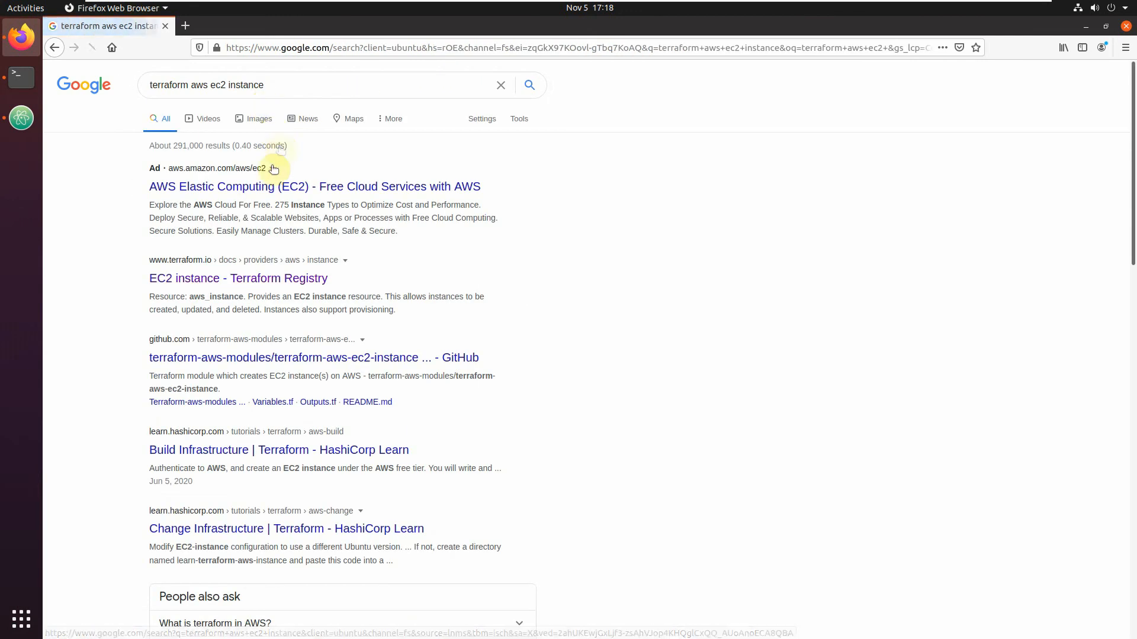
{"action": "left_click", "coordinate": [237, 279]}
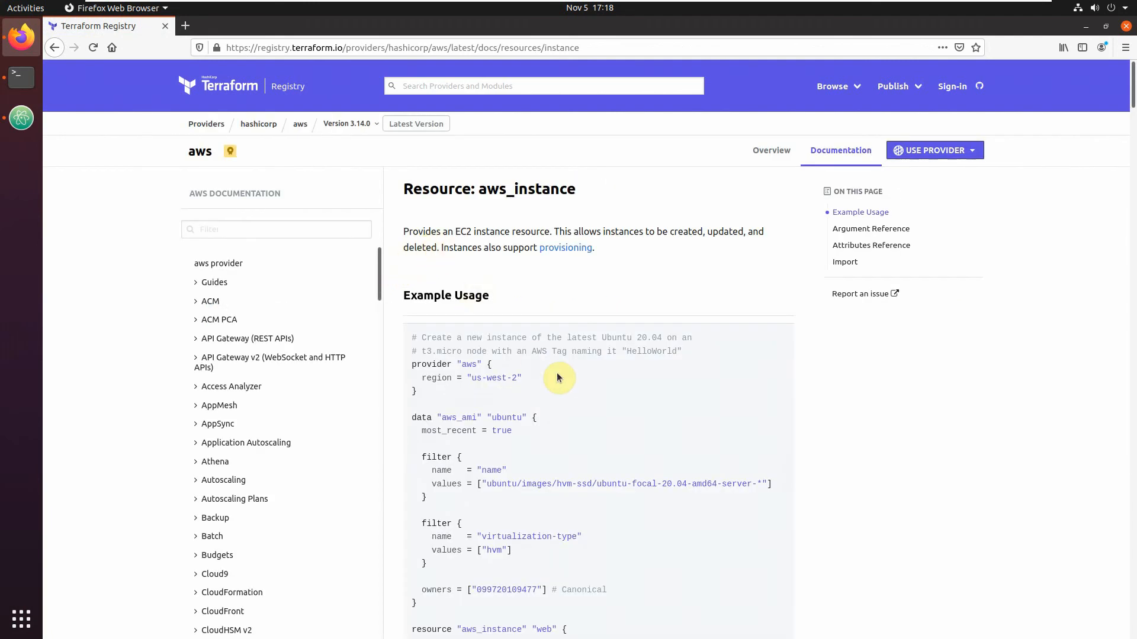
{"action": "scroll", "scroll_direction": "down", "scroll_amount": 3}
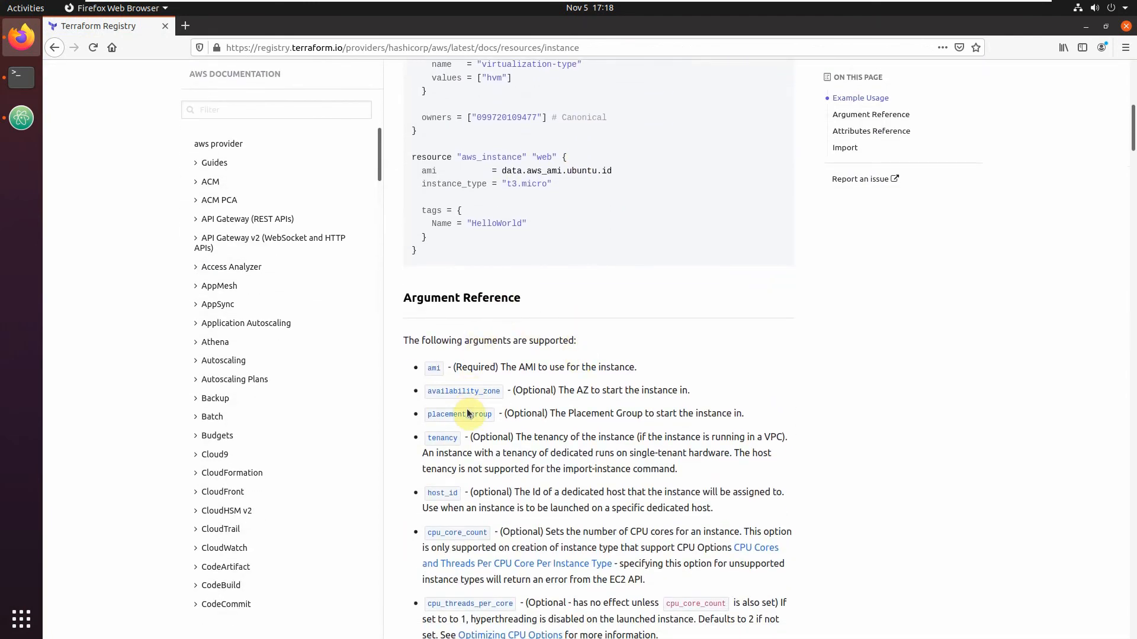
{"action": "scroll", "scroll_direction": "down", "scroll_amount": 3}
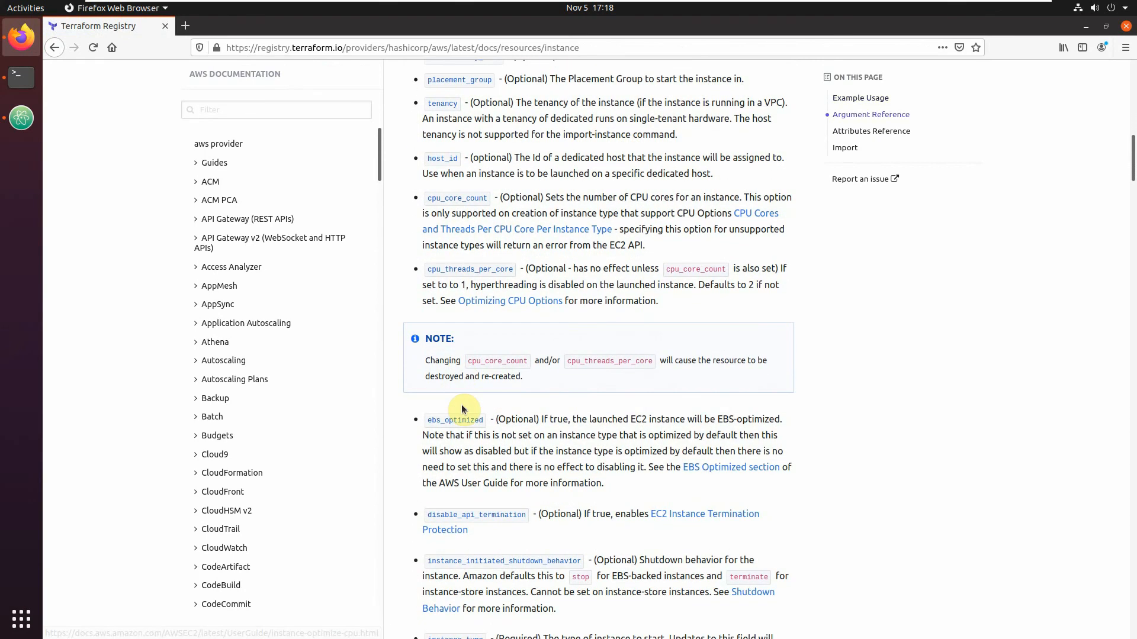
{"action": "scroll", "scroll_direction": "down", "scroll_amount": 3}
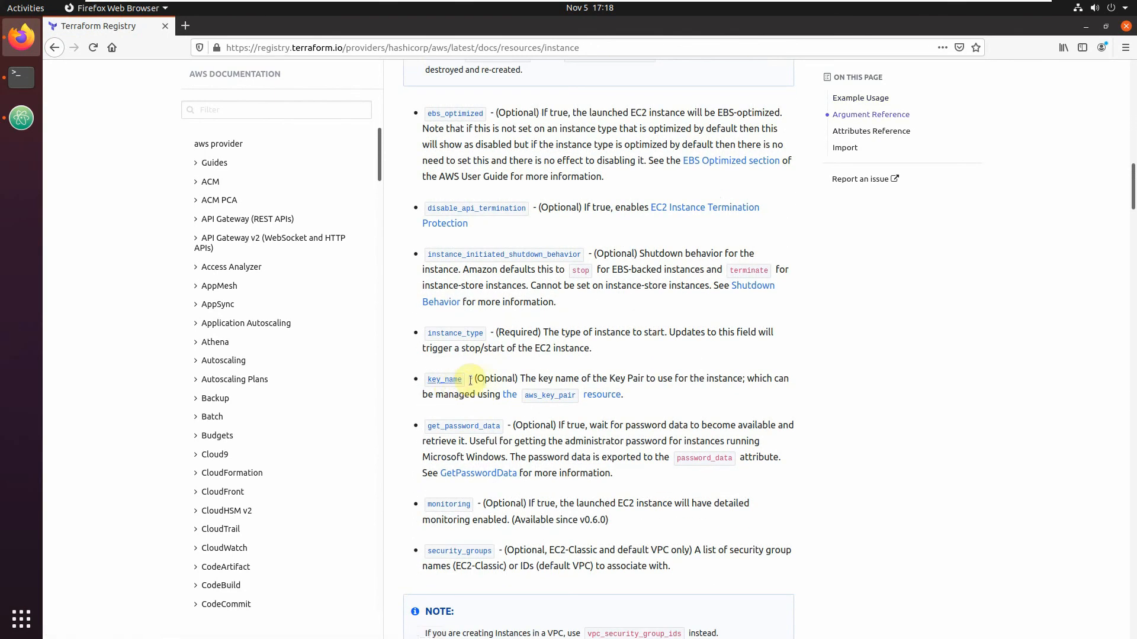
{"action": "mouse_move", "coordinate": [659, 376]}
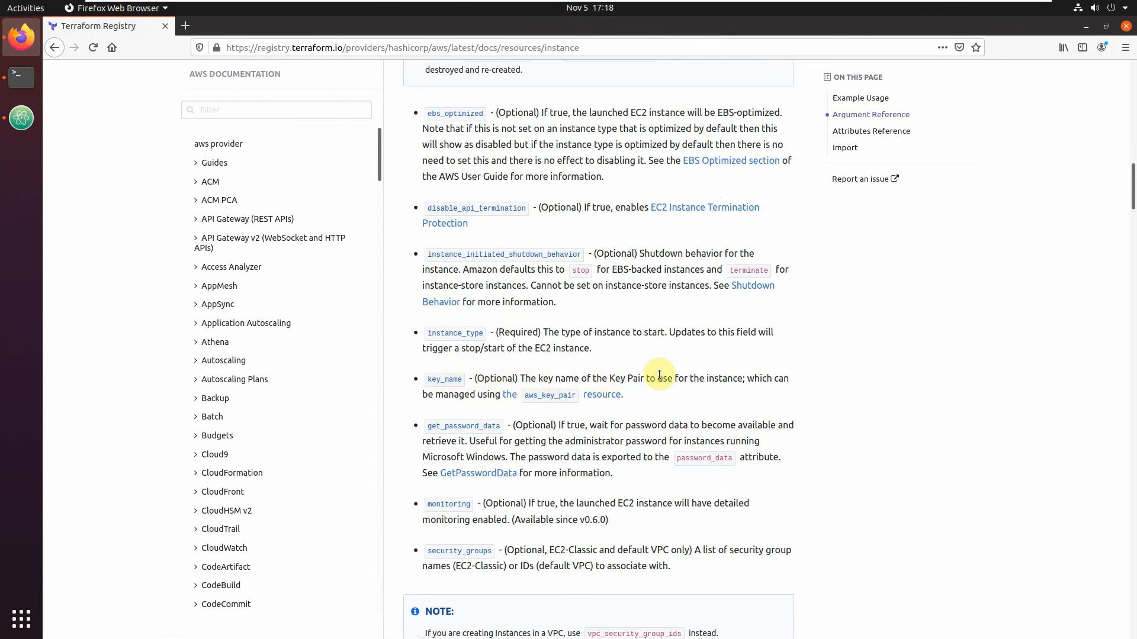
{"action": "double_click", "coordinate": [443, 378]}
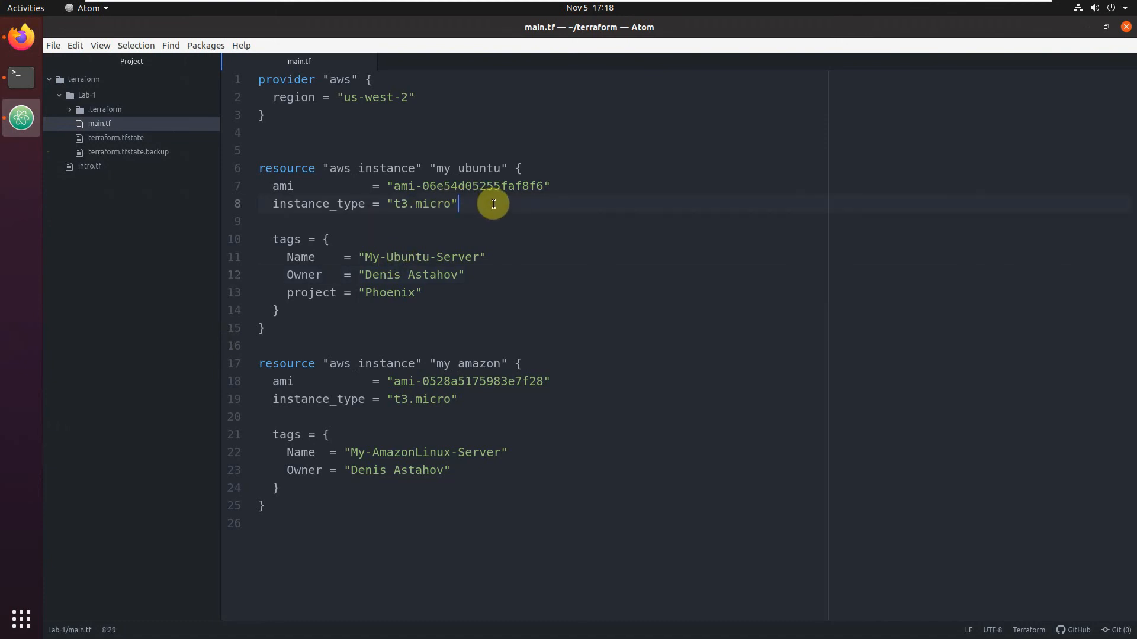
Step: Add a key_name line after instance_type in the my_ubuntu resource
{"action": "type", "text": "key_name"}
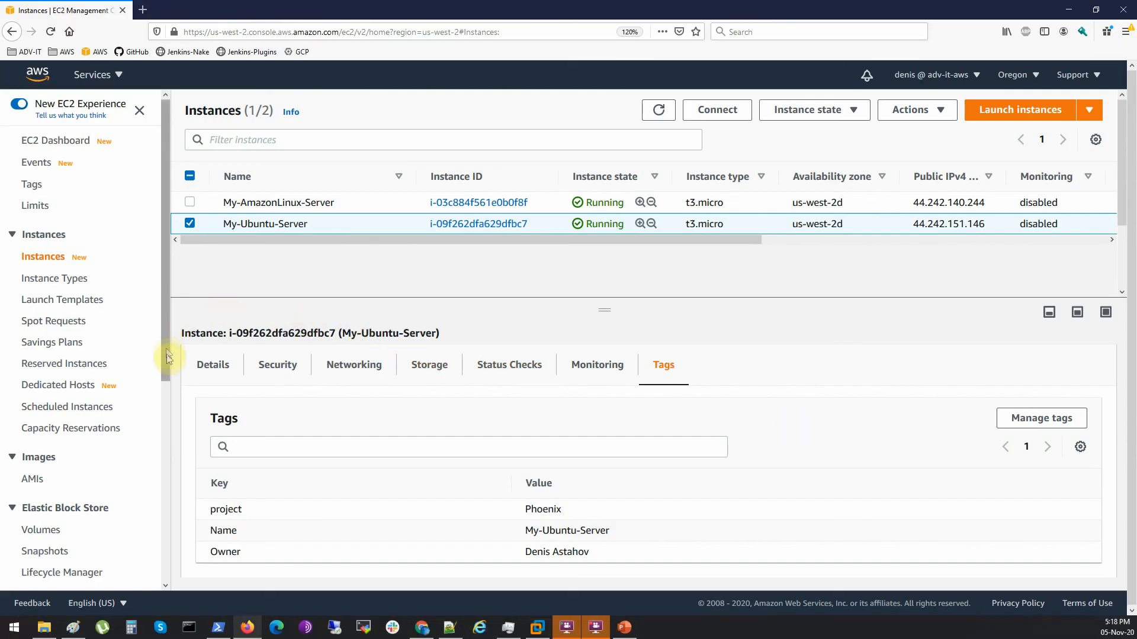
Step: Look up the Oregon key pair name in EC2 Key Pairs and check the instance's Key pair name
{"action": "left_click", "coordinate": [41, 392]}
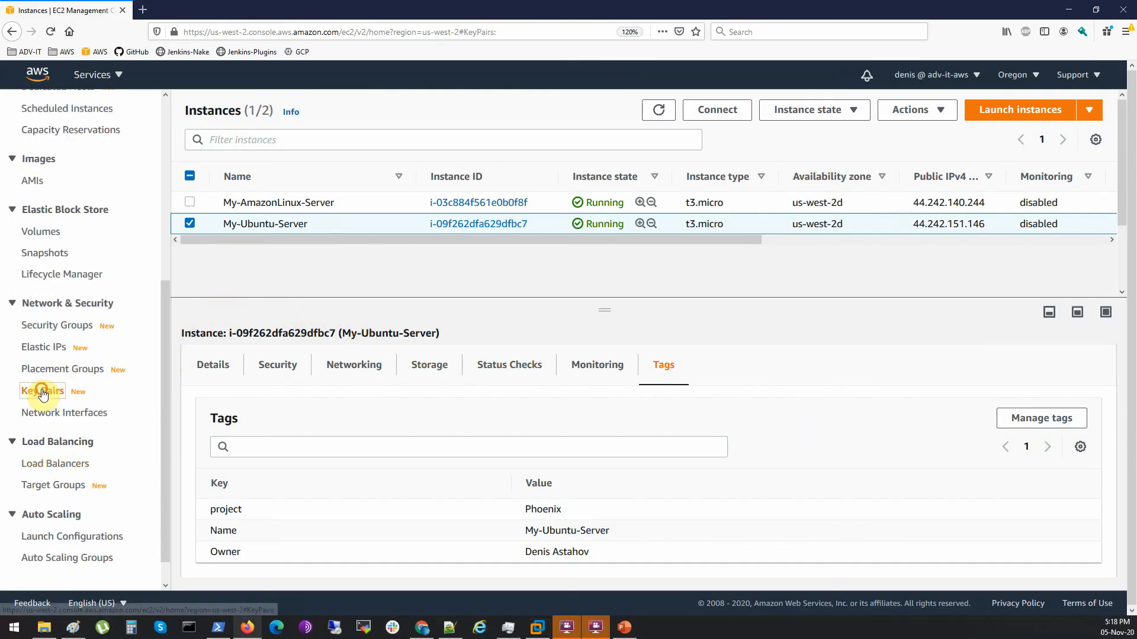
{"action": "left_click", "coordinate": [41, 390]}
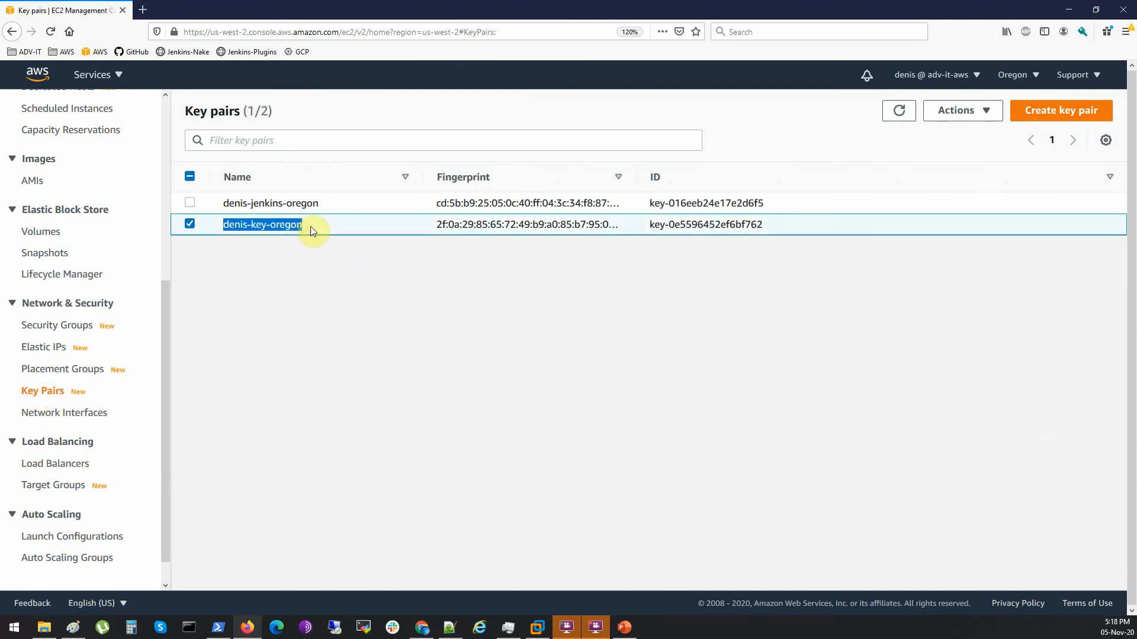
{"action": "mouse_move", "coordinate": [274, 217]}
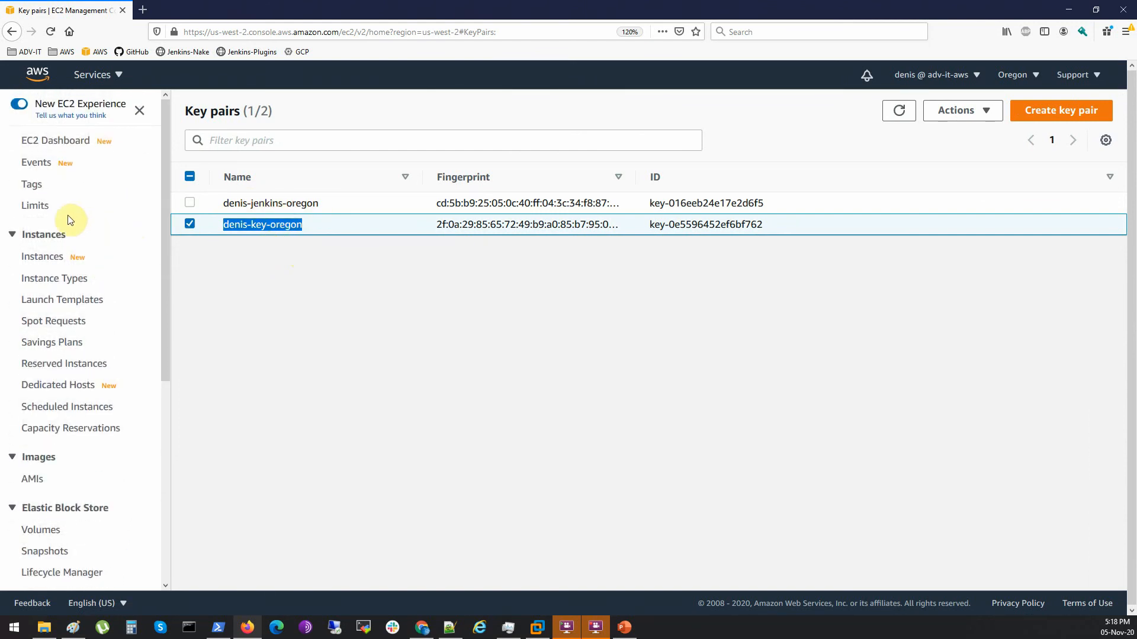
{"action": "left_click", "coordinate": [43, 256]}
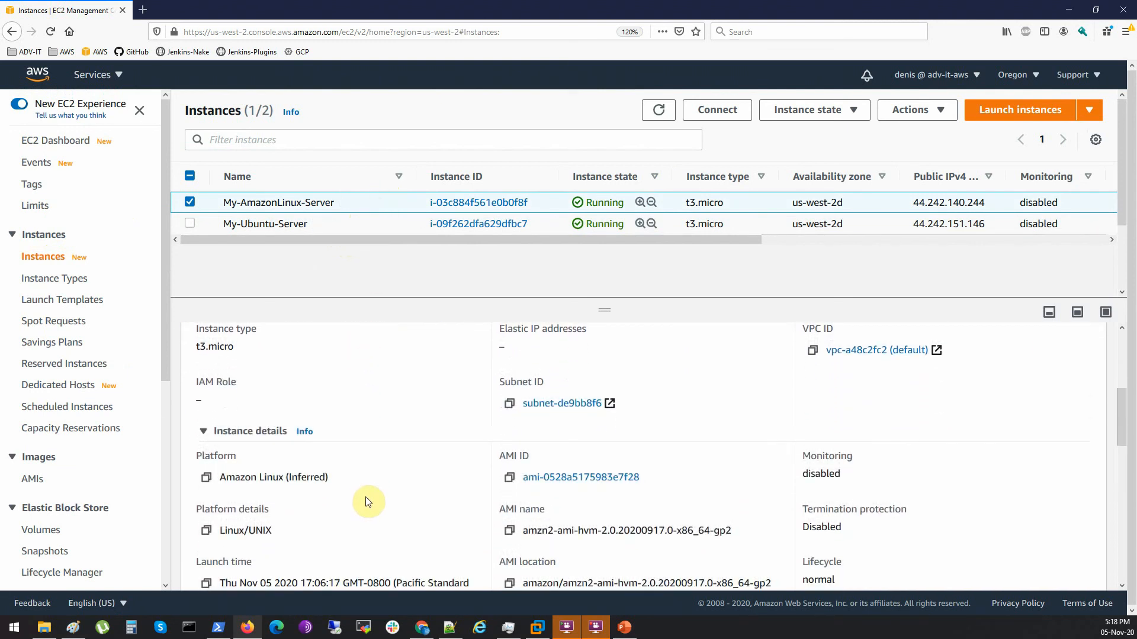
{"action": "mouse_move", "coordinate": [378, 480]}
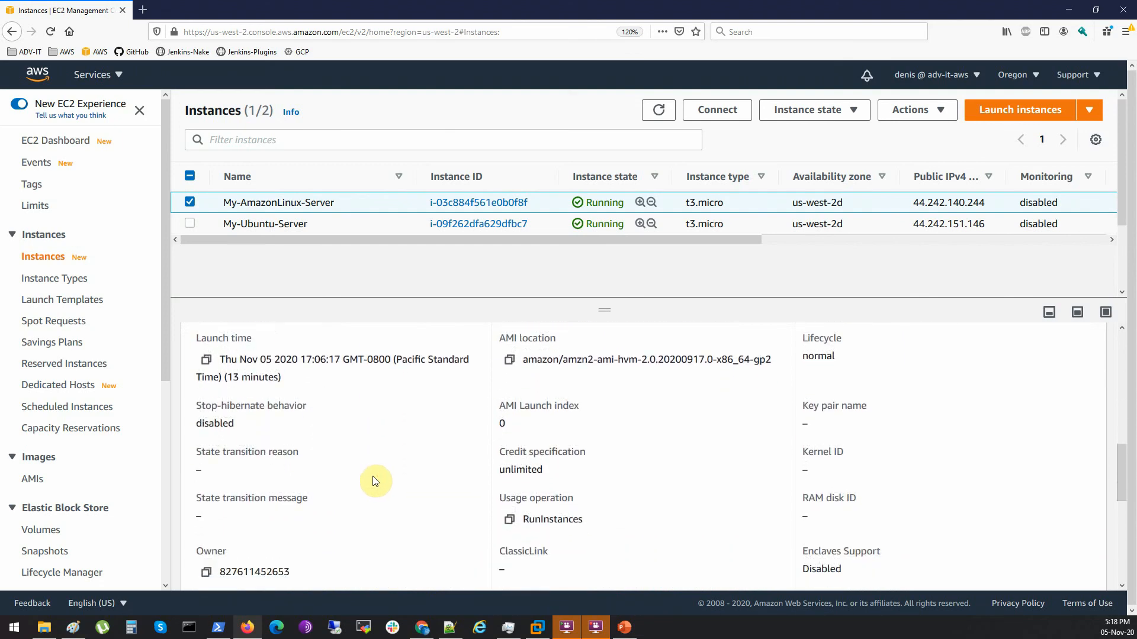
{"action": "mouse_move", "coordinate": [803, 423]}
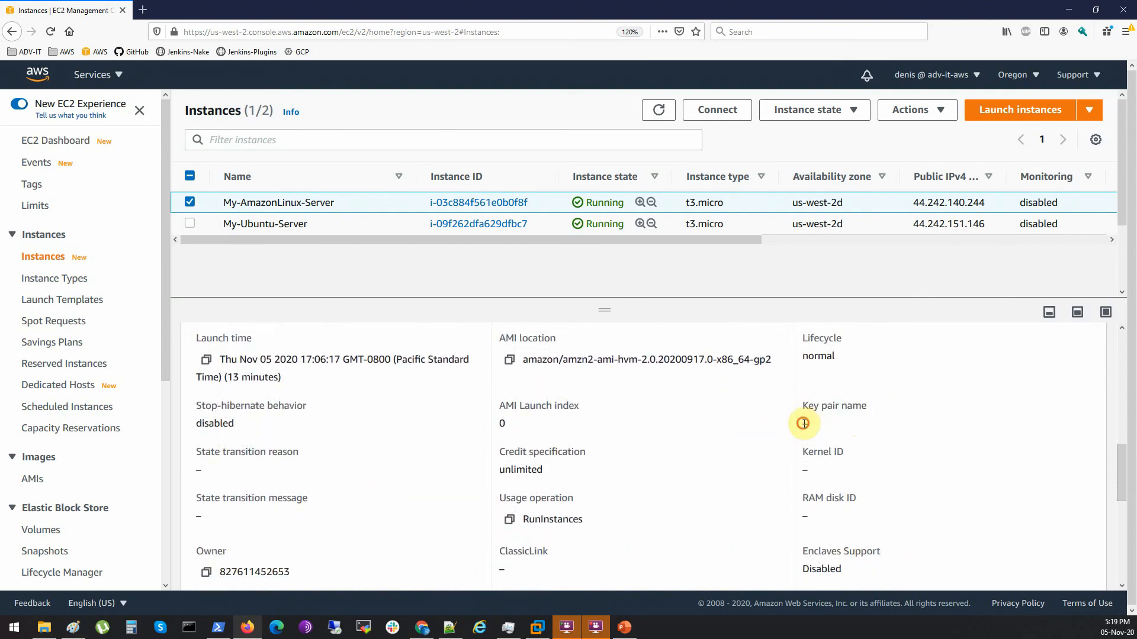
{"action": "double_click", "coordinate": [833, 405]}
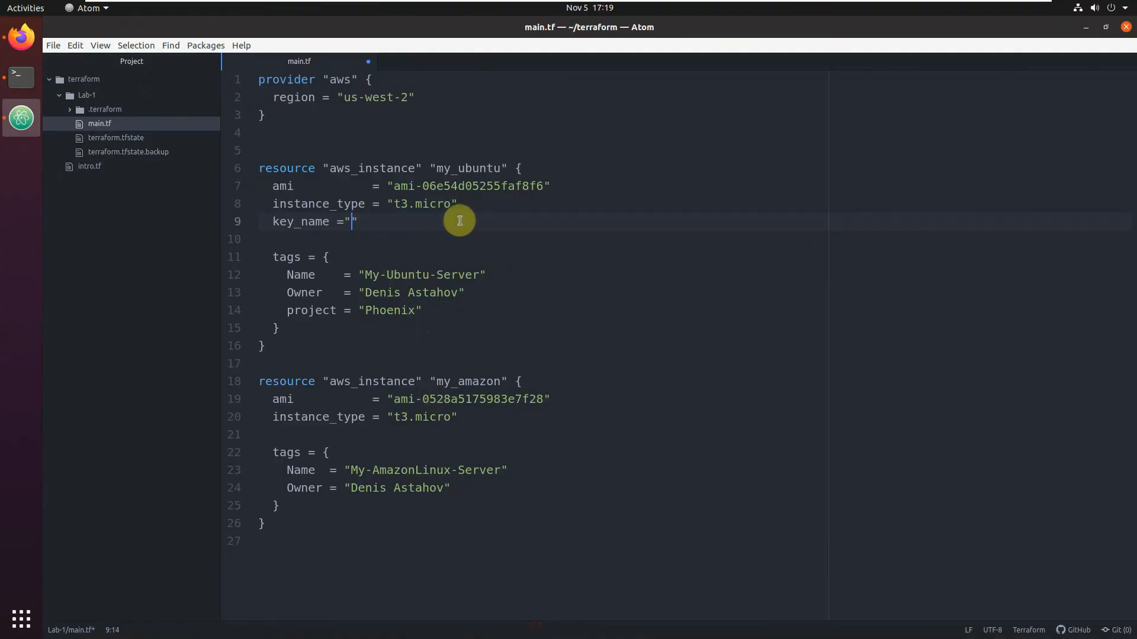
Step: Set key_name = "denis-key-oregon" in the my_ubuntu resource and save main.tf
{"action": "type", "text": "denis-key-oregon"}
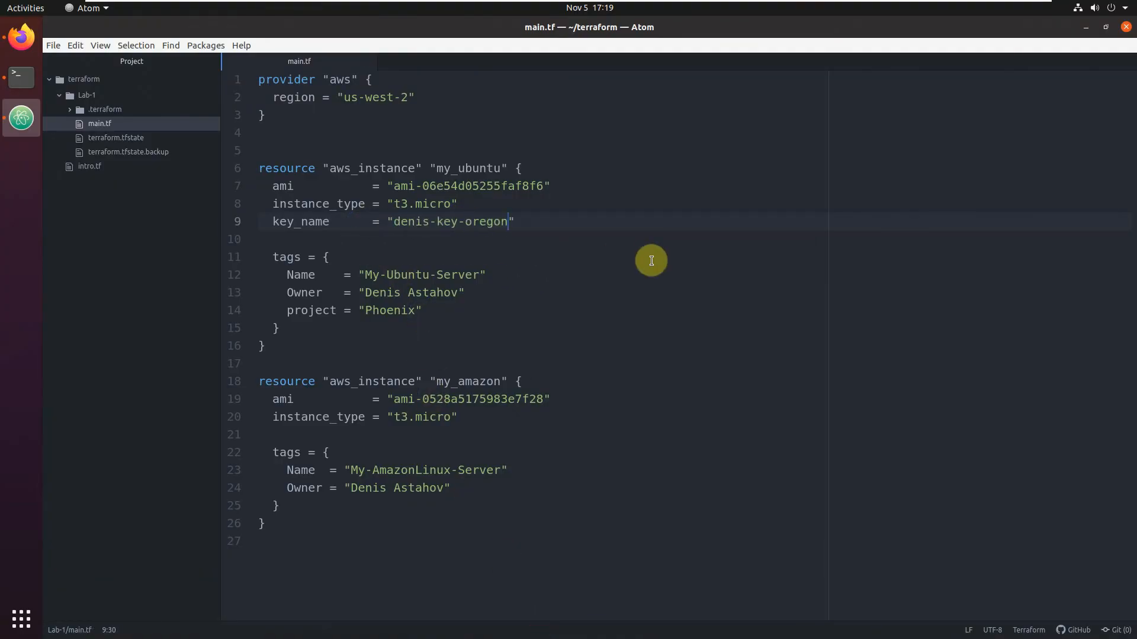
{"action": "left_click", "coordinate": [20, 73]}
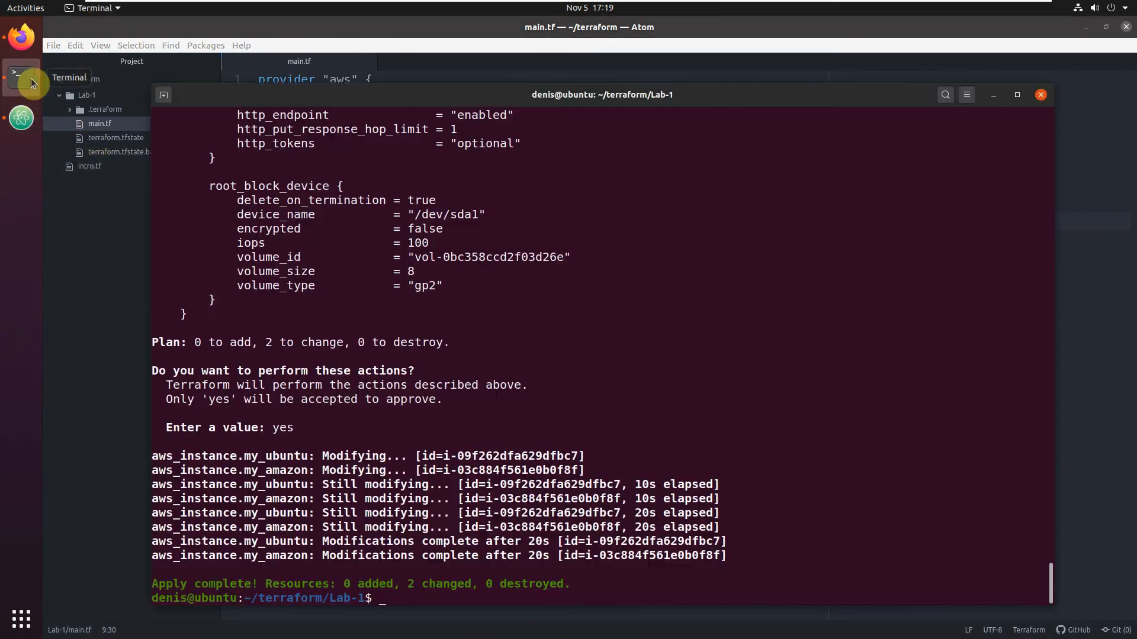
Step: Run terraform apply and review the plan noting key_name forces replacement of my_ubuntu
{"action": "type", "text": "terraform apply"}
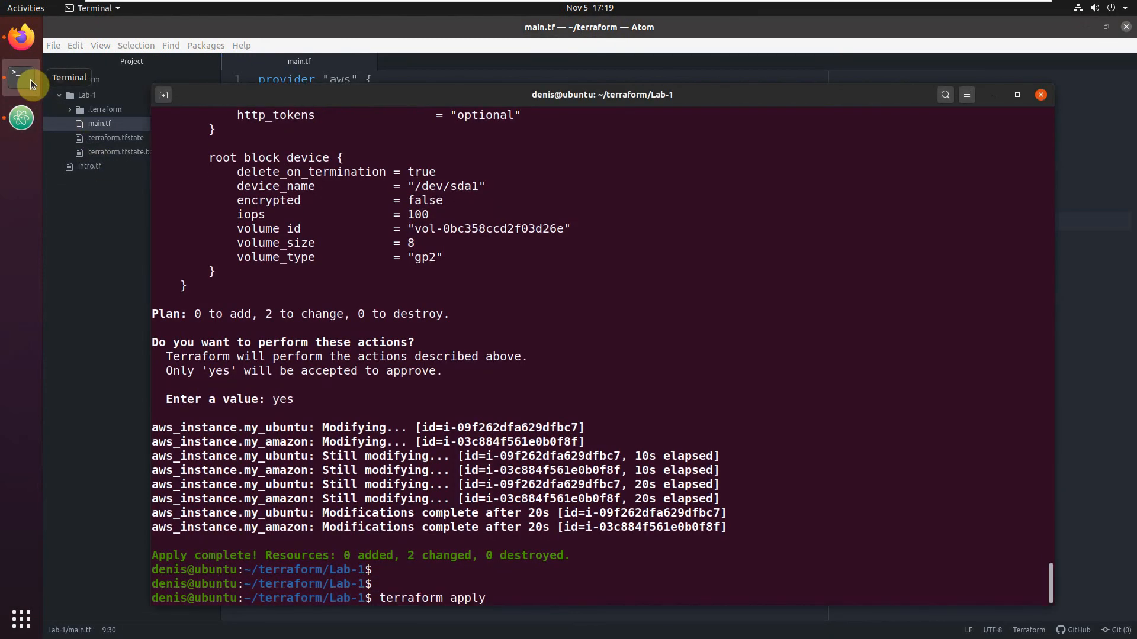
{"action": "scroll", "scroll_direction": "down", "scroll_amount": 3}
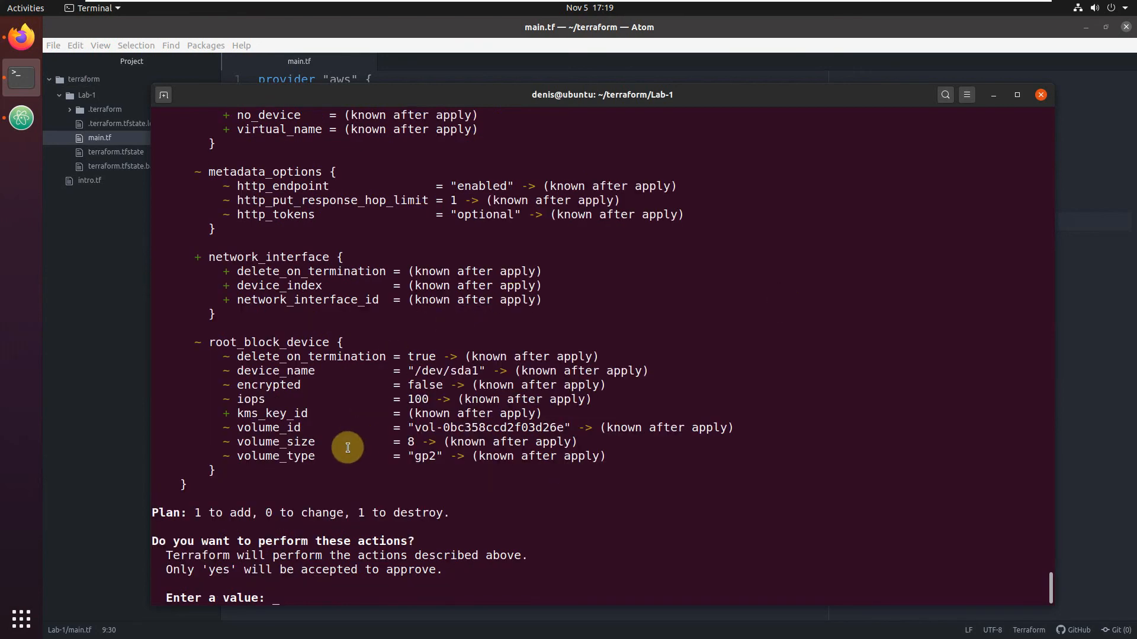
{"action": "double_click", "coordinate": [307, 513]}
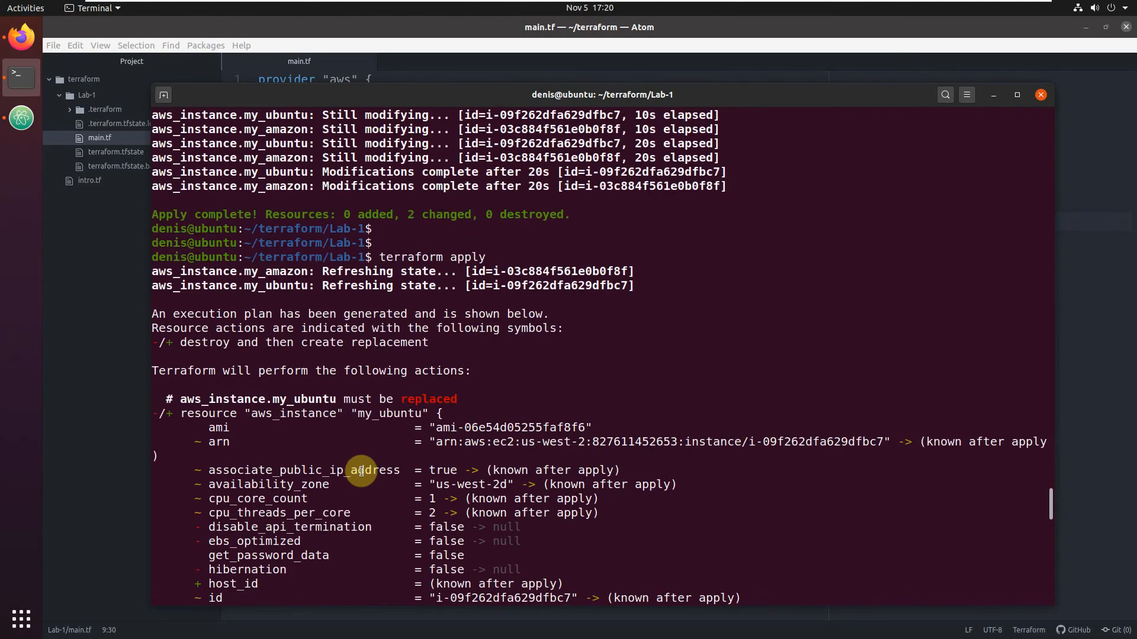
{"action": "mouse_move", "coordinate": [313, 345]}
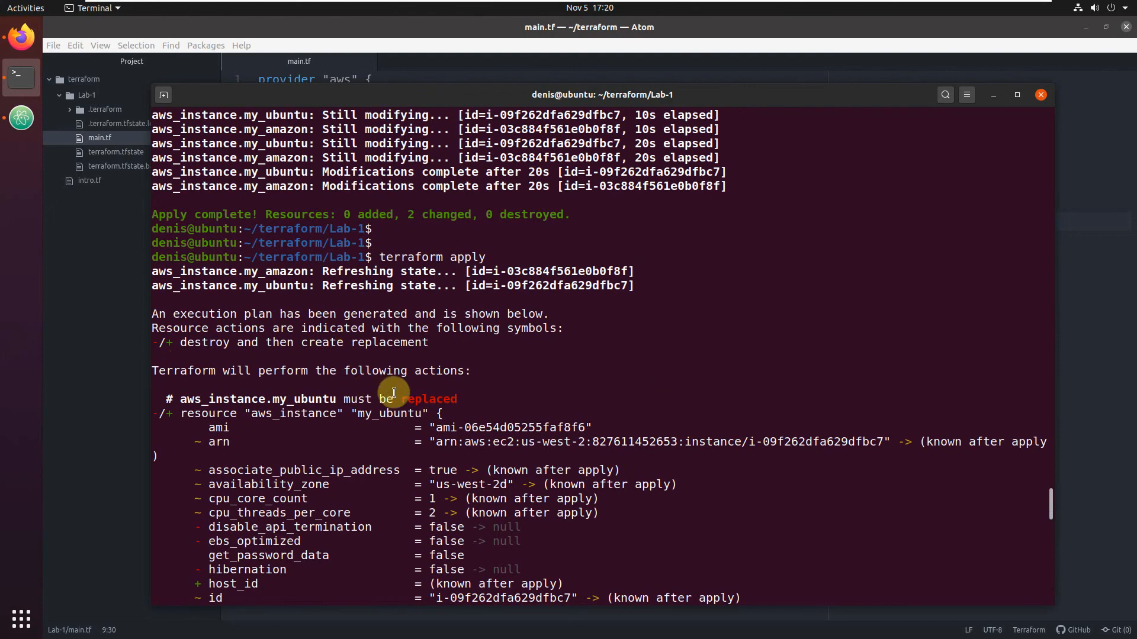
{"action": "left_click_drag", "start_coordinate": [394, 398], "coordinate": [449, 398]}
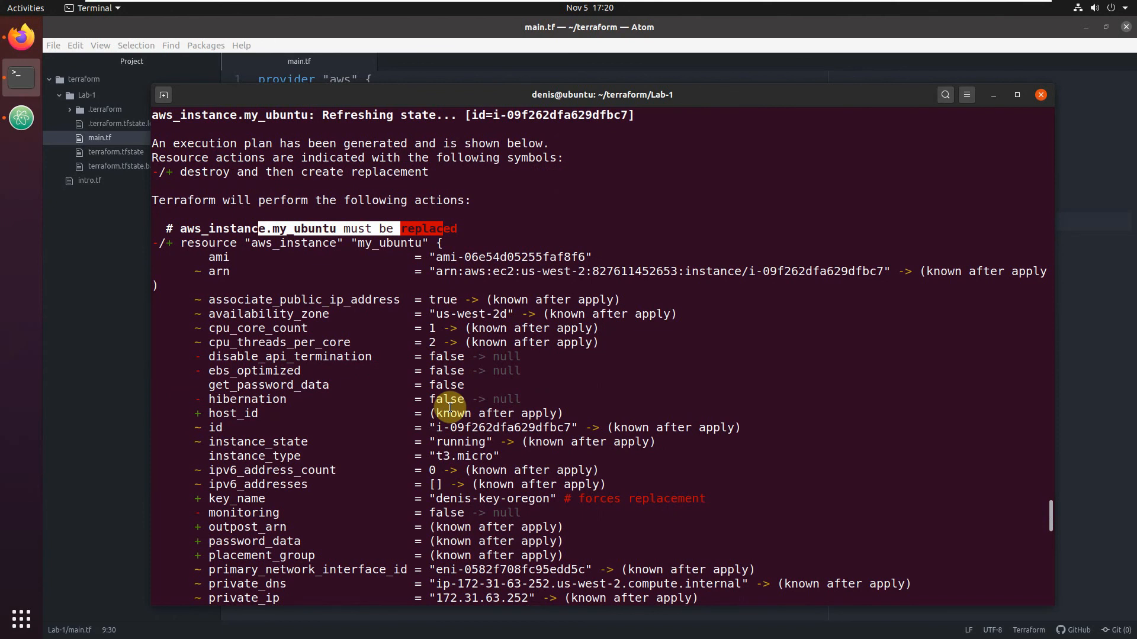
{"action": "mouse_move", "coordinate": [611, 505]}
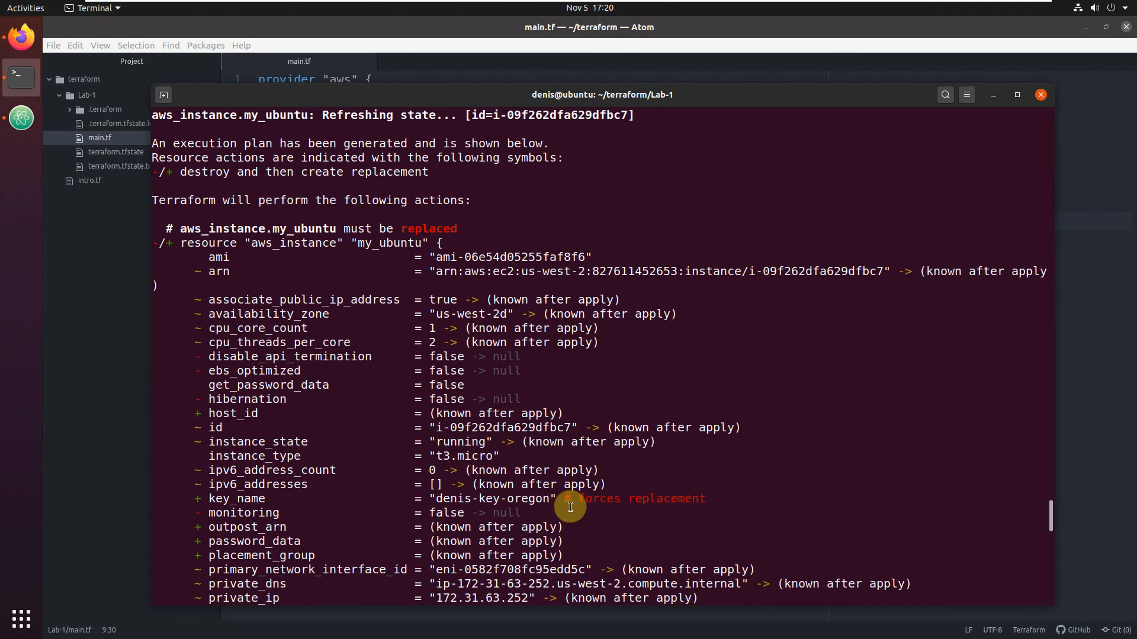
{"action": "double_click", "coordinate": [237, 499]}
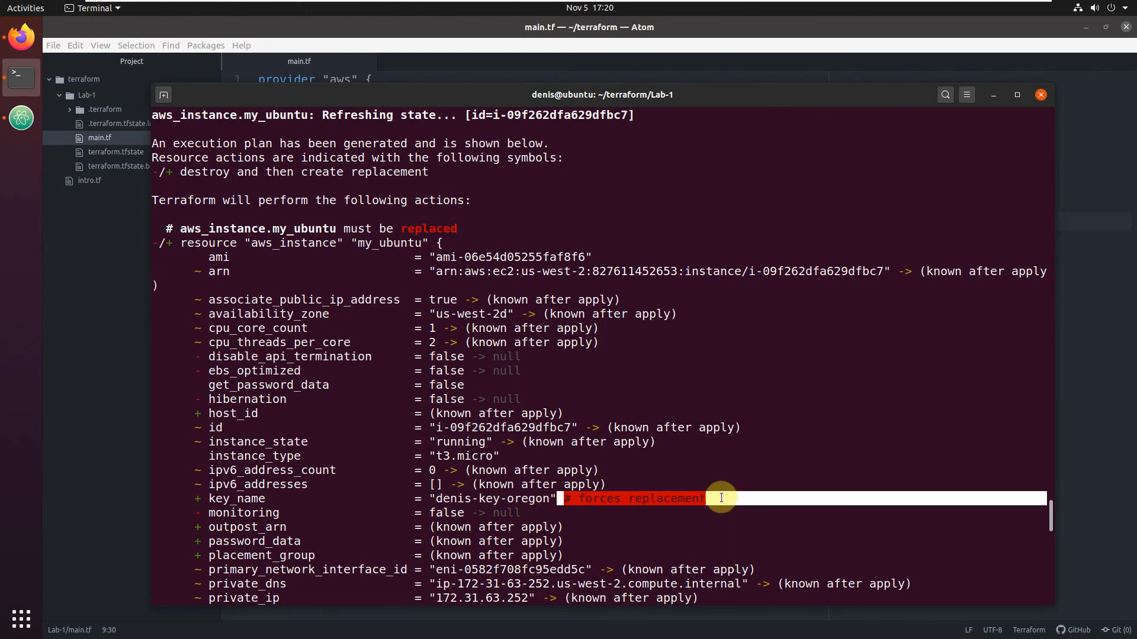
{"action": "mouse_move", "coordinate": [716, 494]}
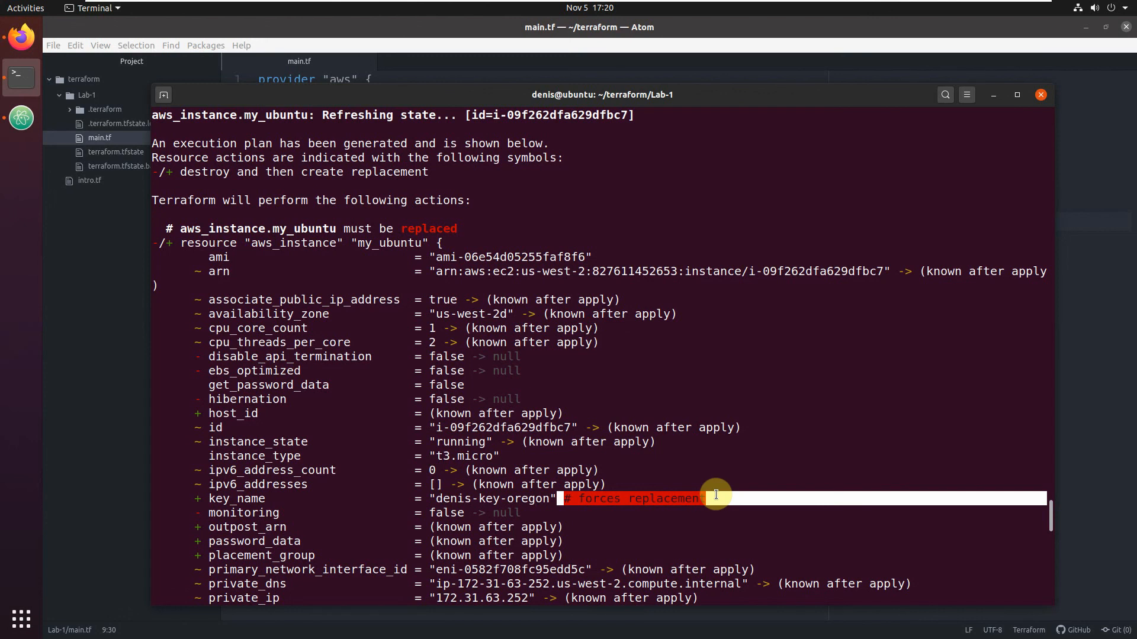
{"action": "mouse_move", "coordinate": [601, 403]}
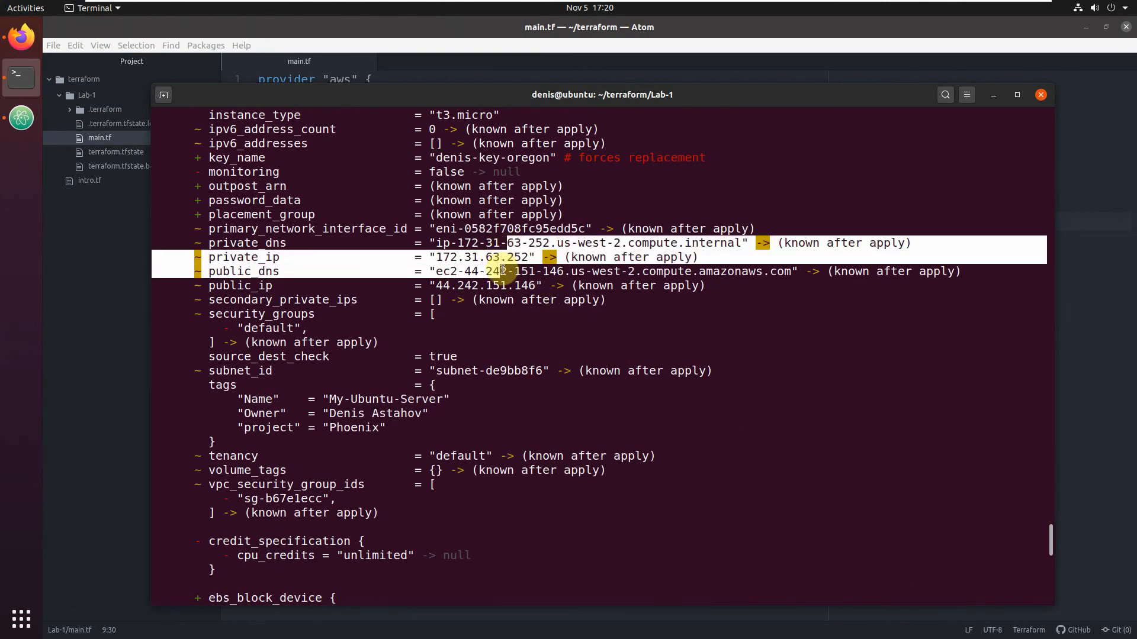
{"action": "scroll", "scroll_direction": "down", "scroll_amount": 3}
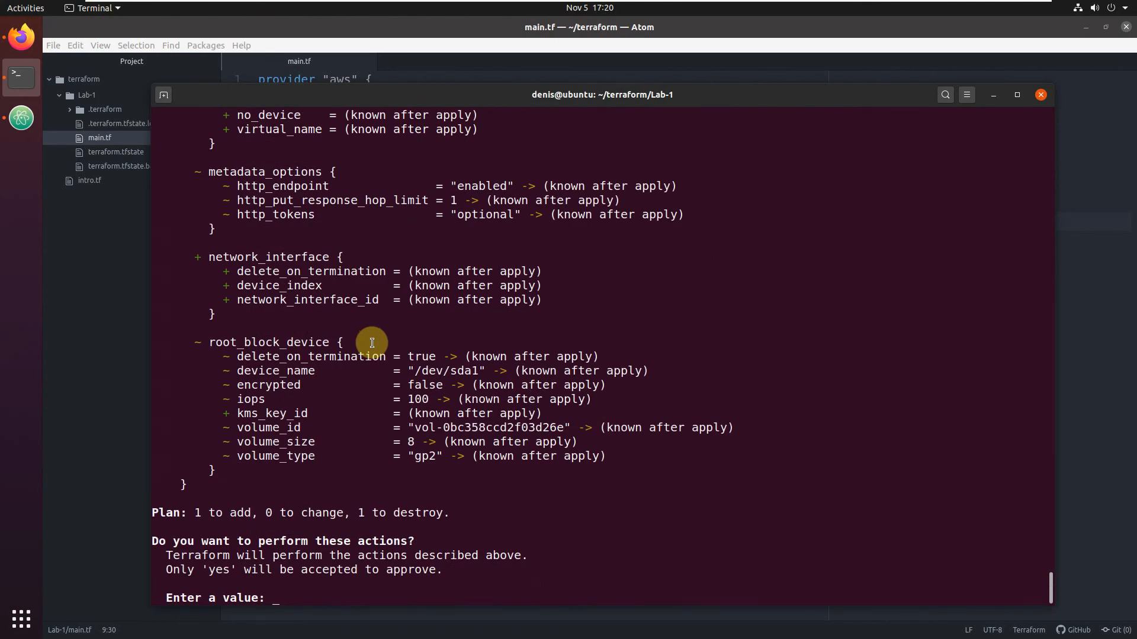
Step: Answer yes to approve replacing the Ubuntu instance
{"action": "type", "text": "yes"}
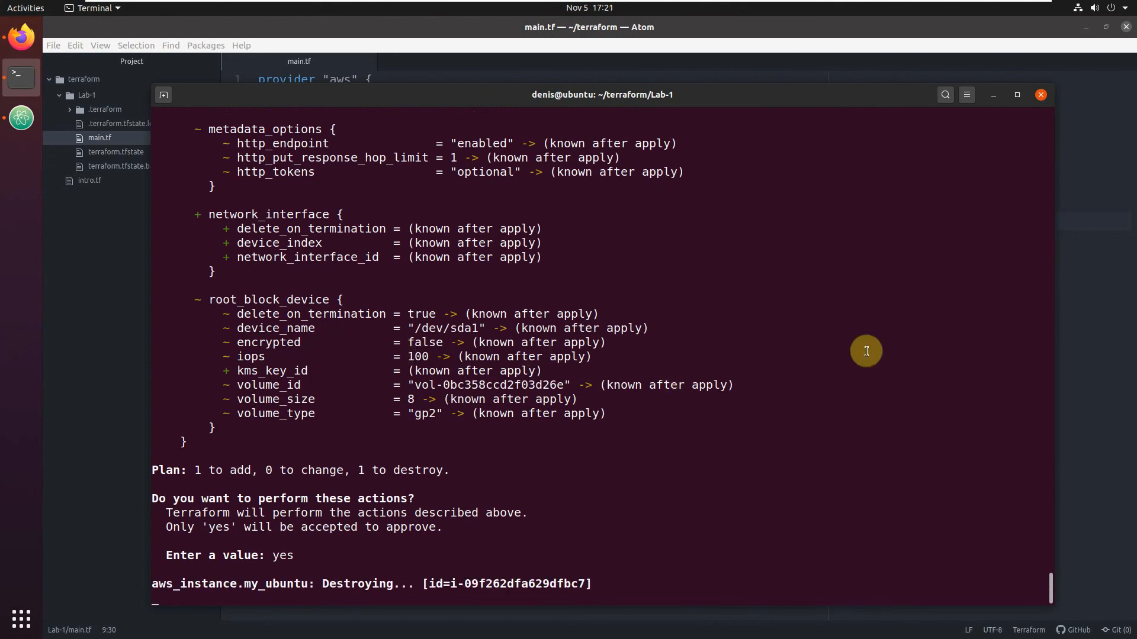
{"action": "mouse_move", "coordinate": [361, 485]}
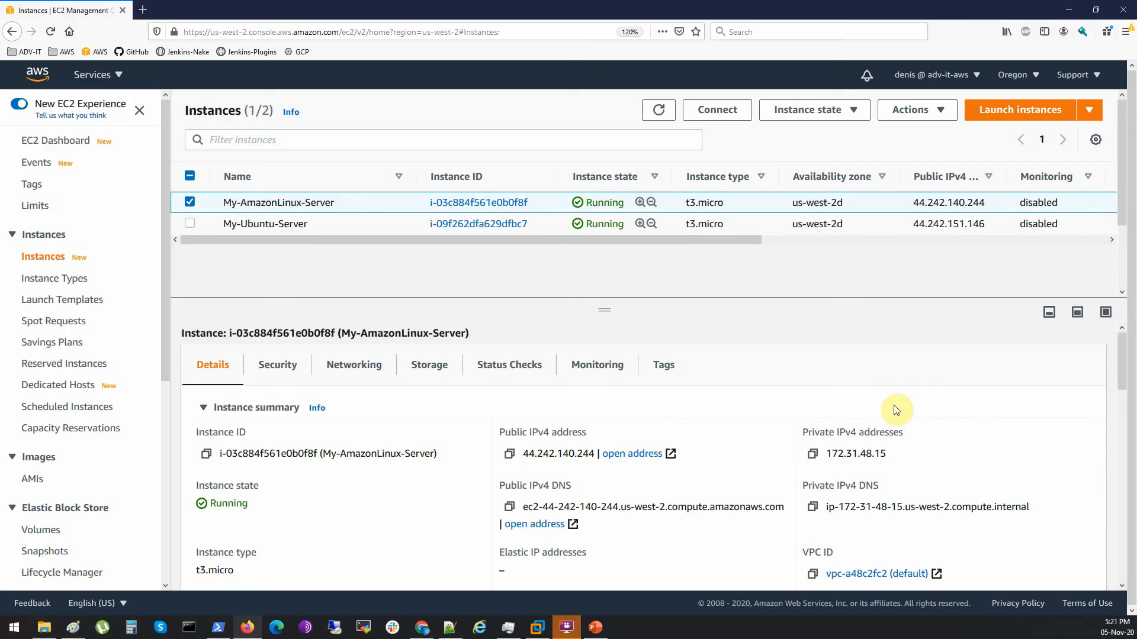
Step: Deselect My-AmazonLinux-Server and refresh the instance list to see My-Ubuntu-Server shutting down
{"action": "left_click", "coordinate": [658, 109]}
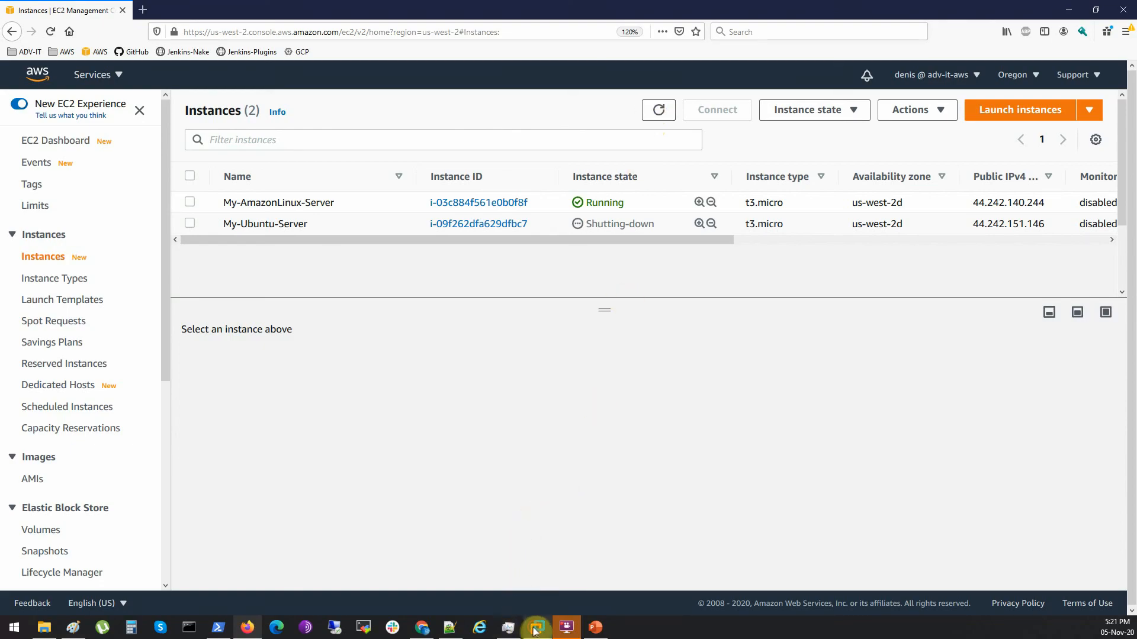
{"action": "left_click", "coordinate": [535, 627]}
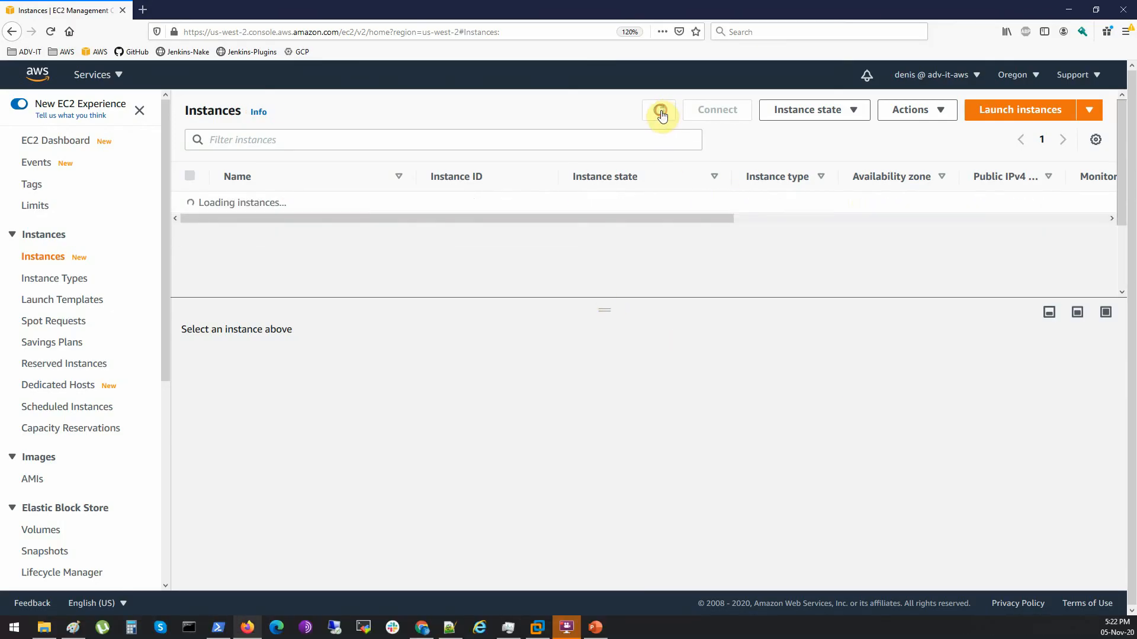
{"action": "left_click", "coordinate": [658, 109]}
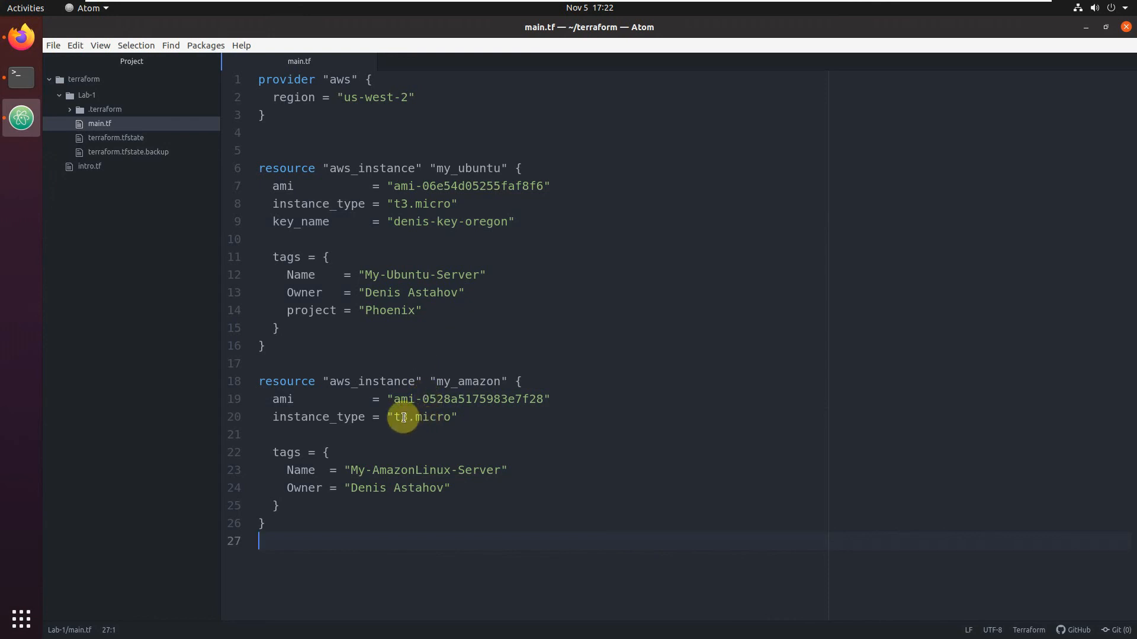
Step: Change the my_amazon resource's instance type from t3.micro to t3.small in main.tf
{"action": "double_click", "coordinate": [317, 417]}
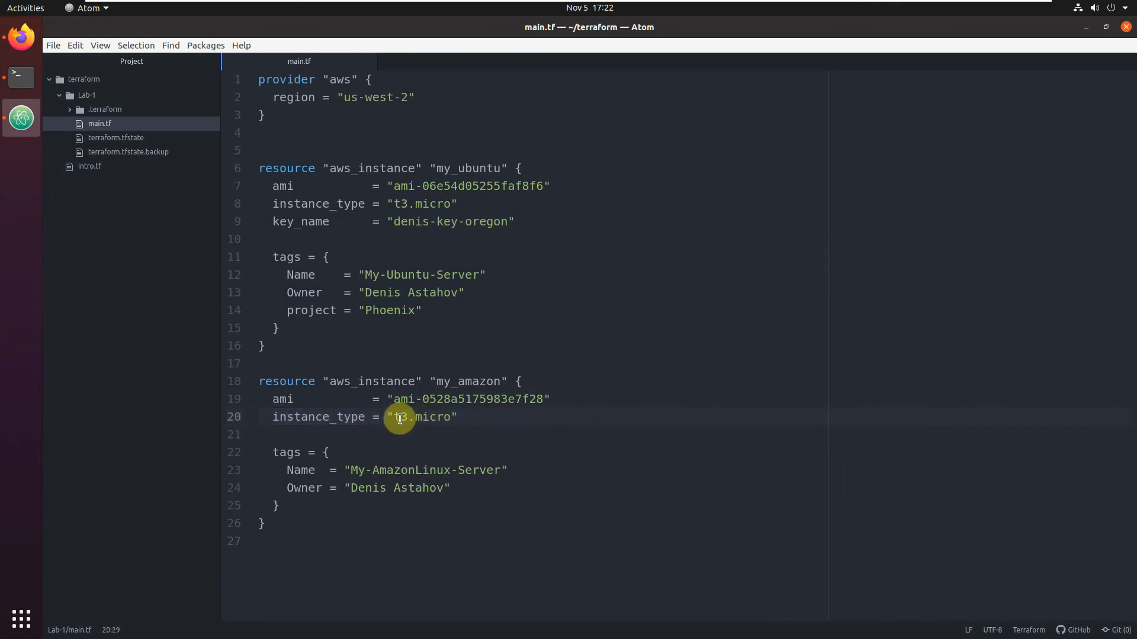
{"action": "type", "text": "s"}
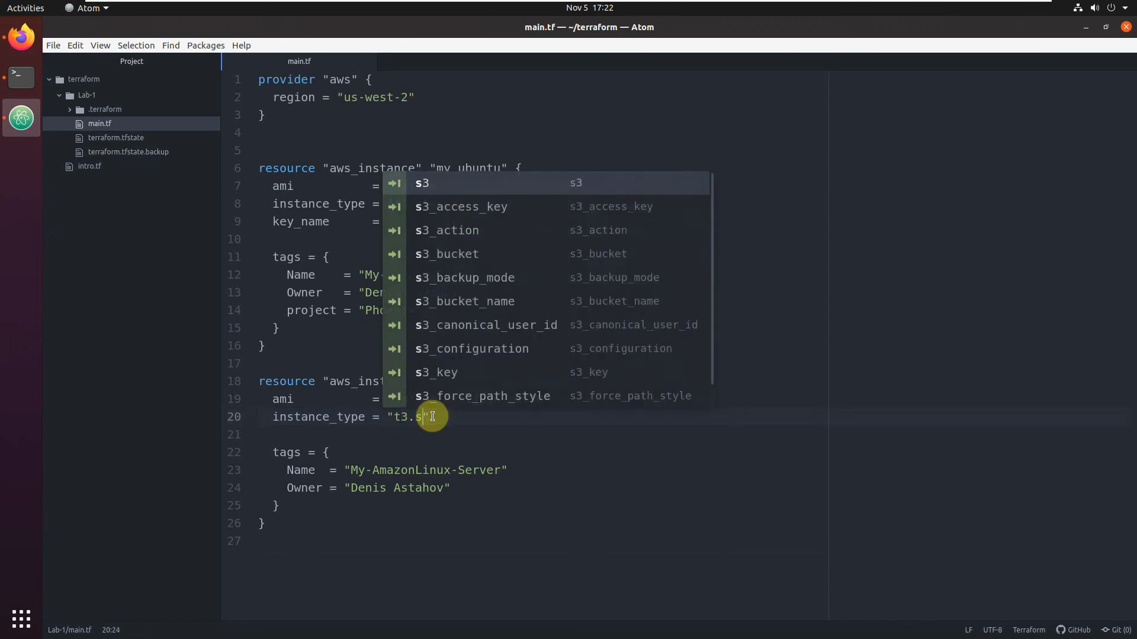
{"action": "type", "text": "mall"}
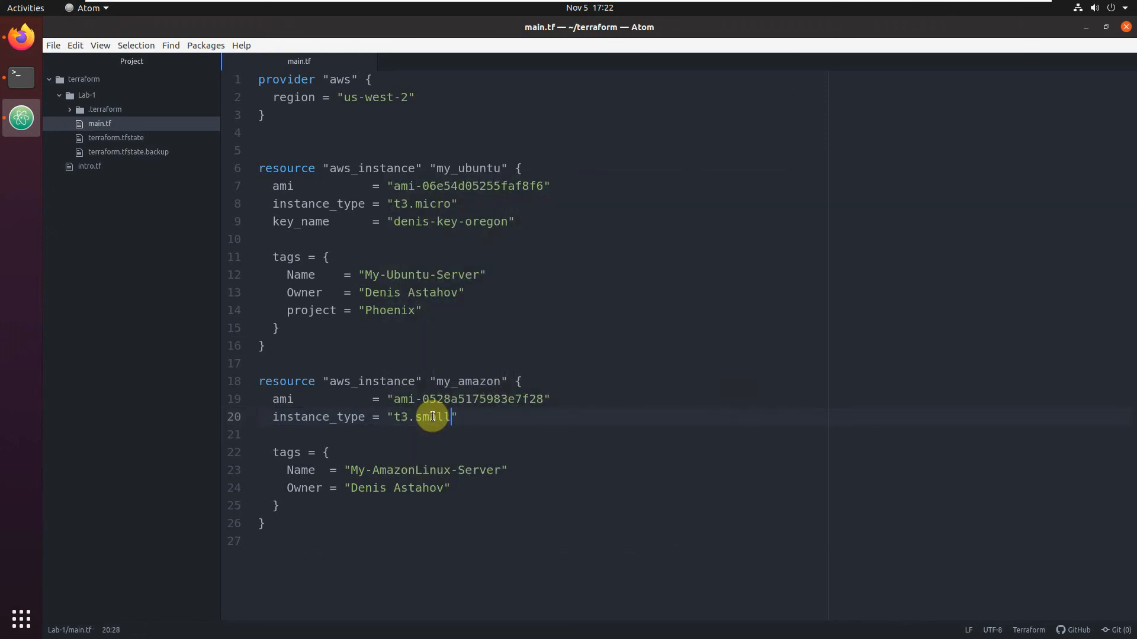
{"action": "left_click", "coordinate": [22, 78]}
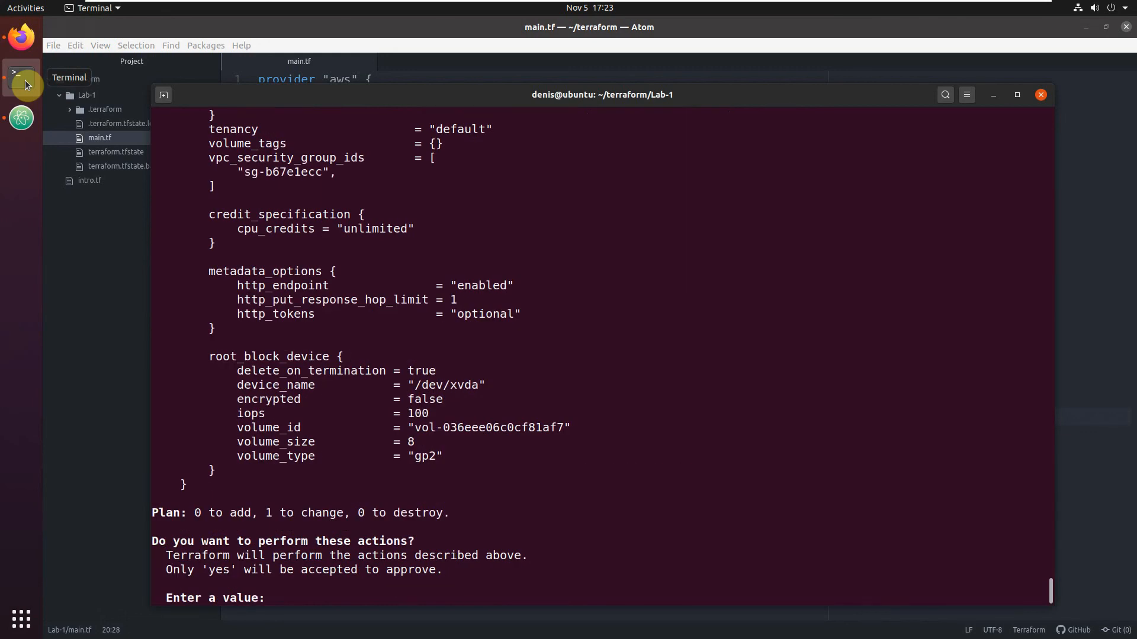
Step: Answer yes in the terminal to approve the in-place t3.micro to t3.small update
{"action": "double_click", "coordinate": [304, 513]}
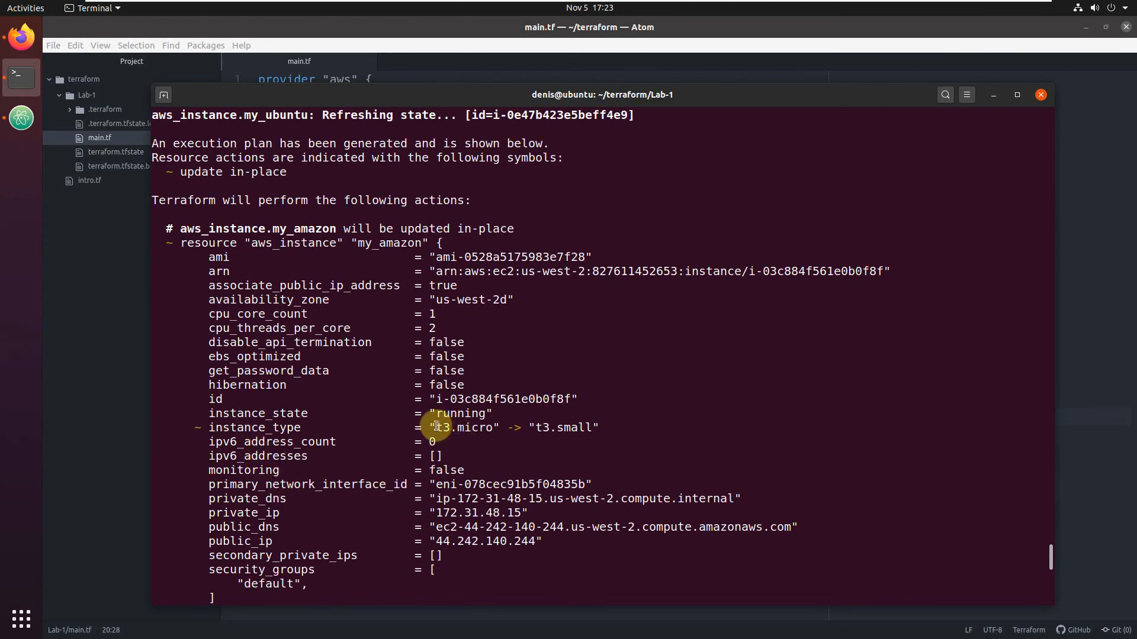
{"action": "mouse_move", "coordinate": [527, 440]}
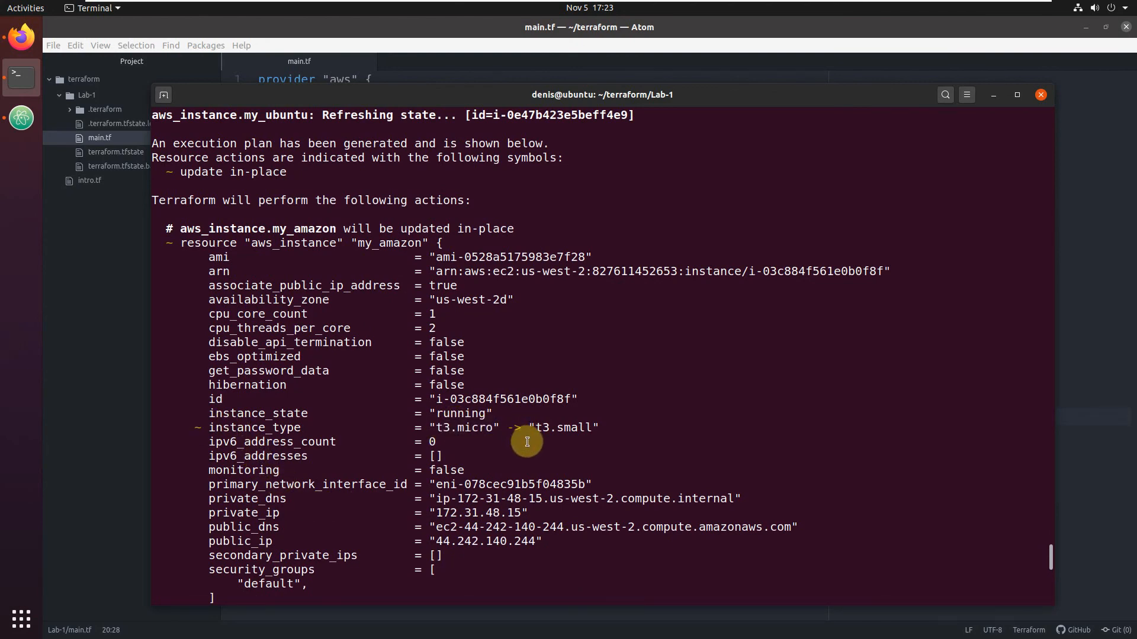
{"action": "type", "text": "yes"}
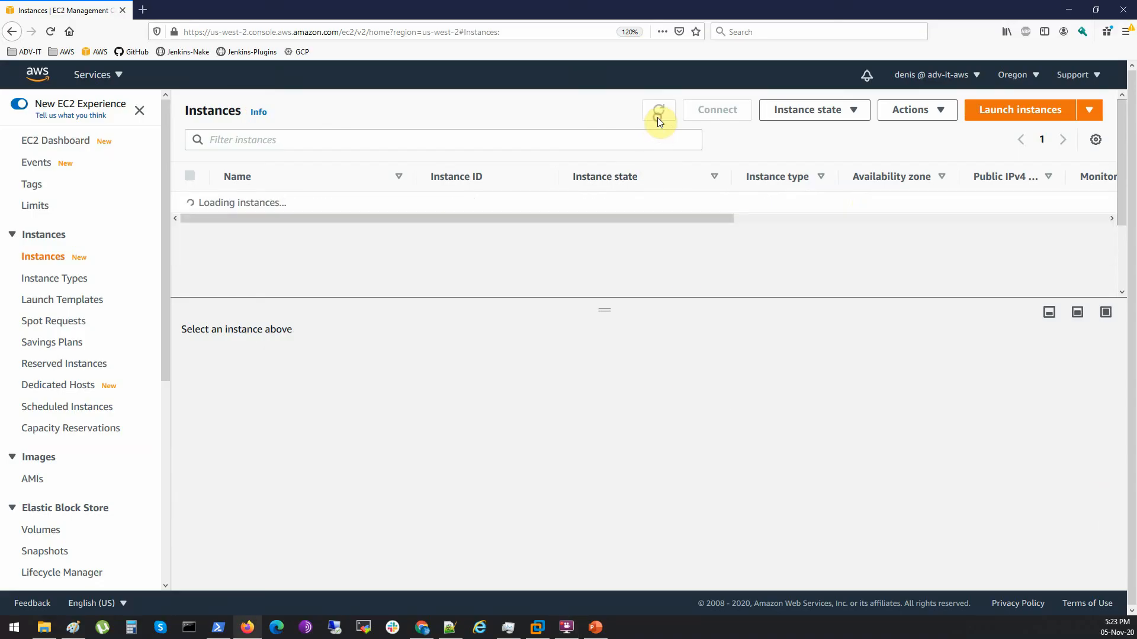
Step: Refresh the instance list while My-AmazonLinux-Server stops, still listed as t3.micro
{"action": "left_click", "coordinate": [658, 109]}
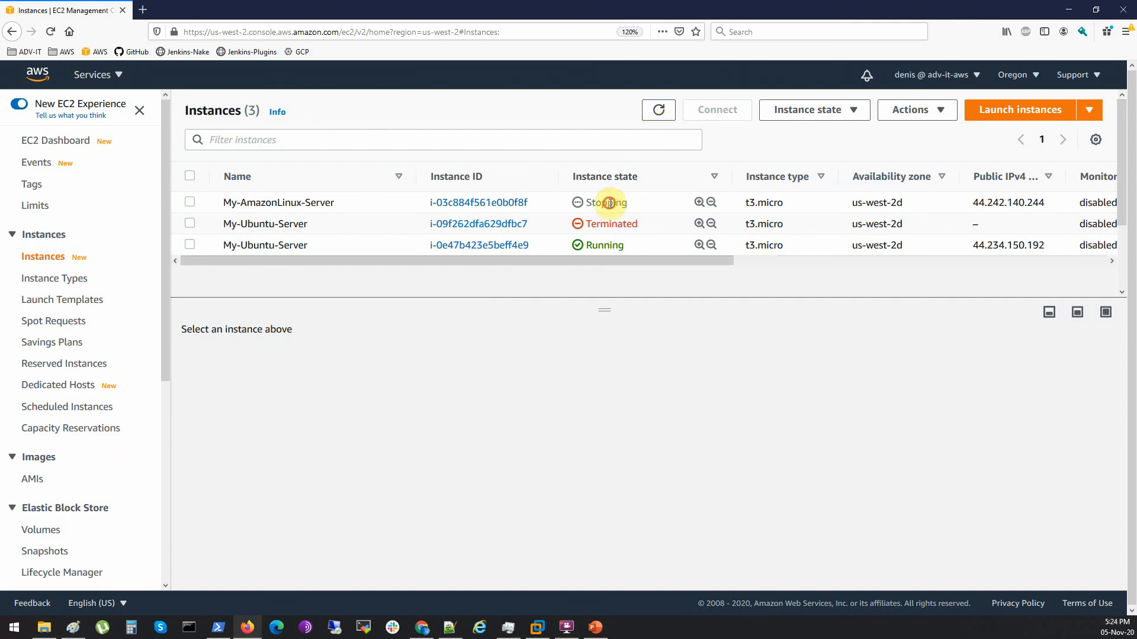
{"action": "left_click", "coordinate": [657, 109]}
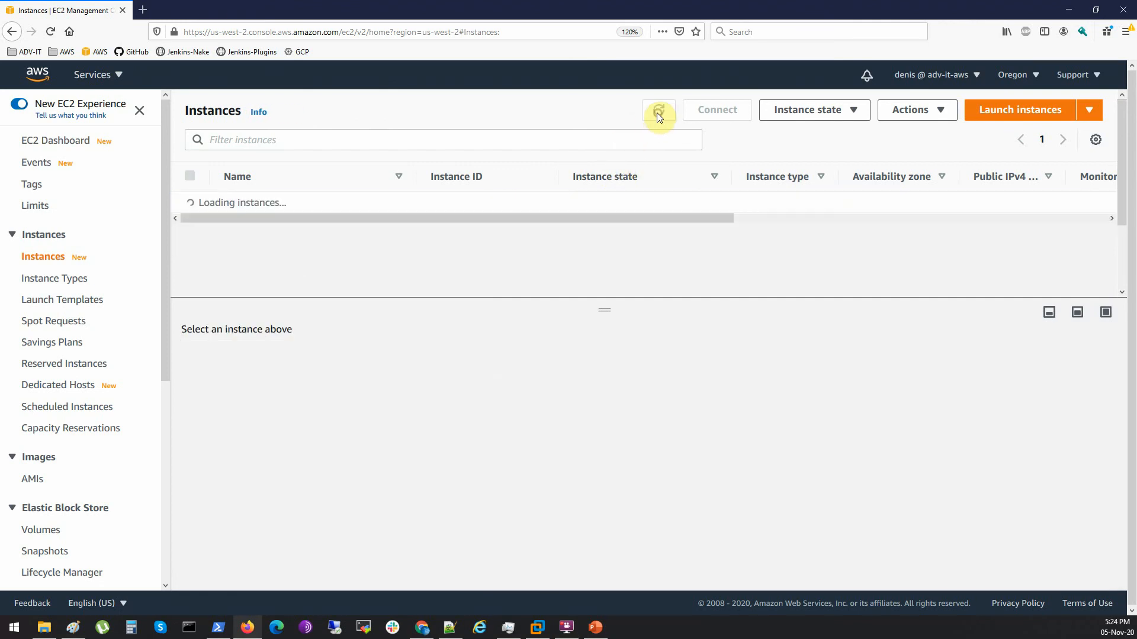
{"action": "left_click", "coordinate": [657, 109]}
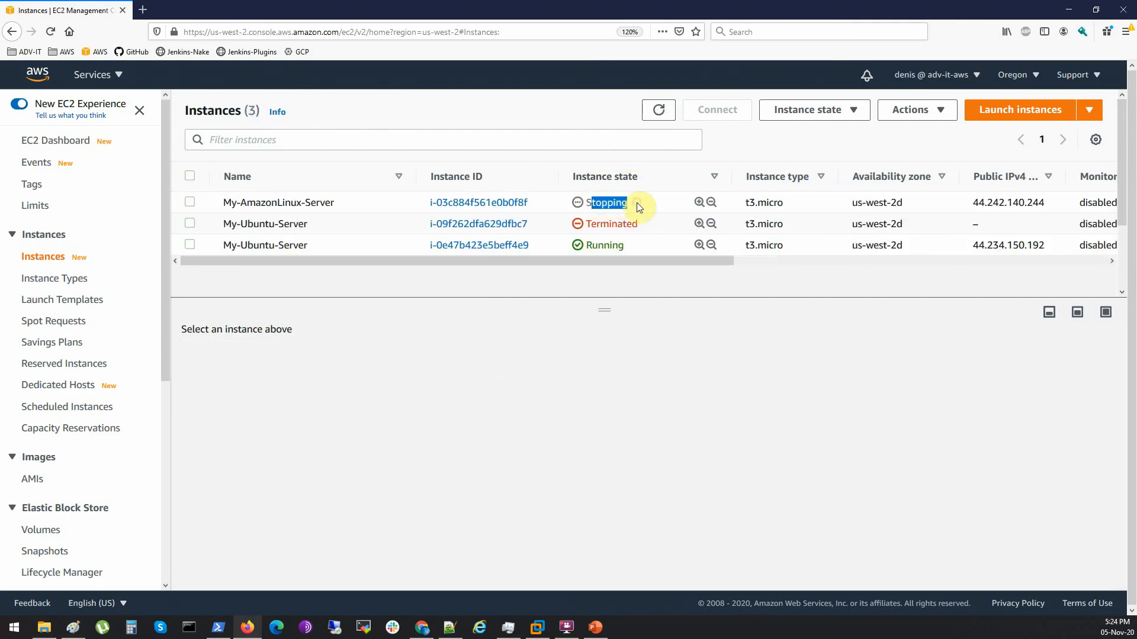
{"action": "left_click", "coordinate": [656, 109]}
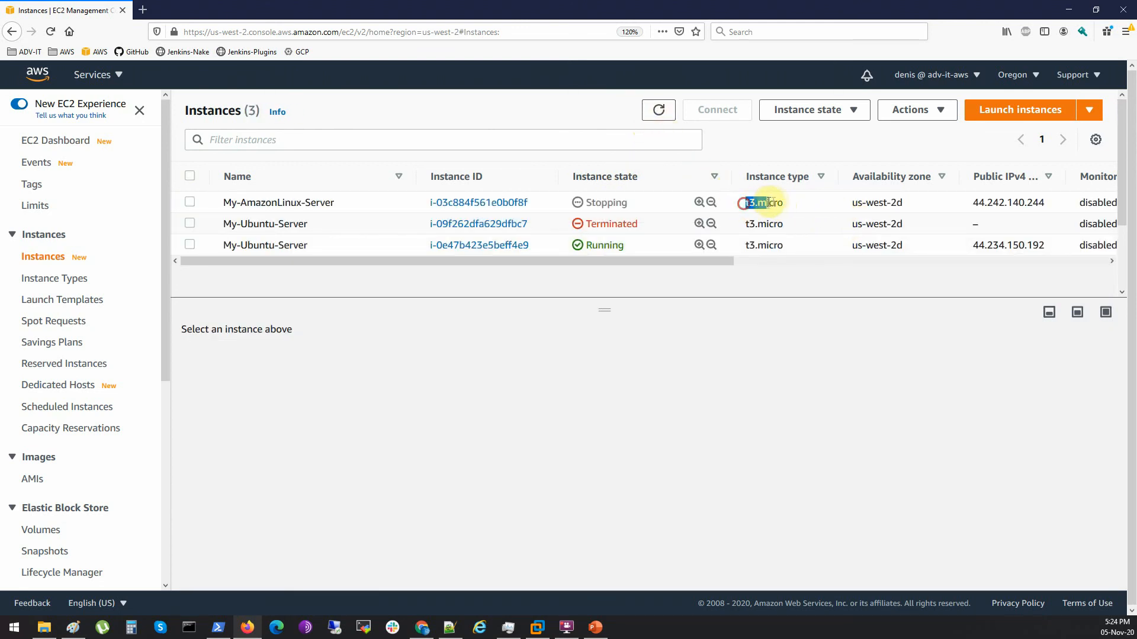
{"action": "left_click", "coordinate": [658, 110]}
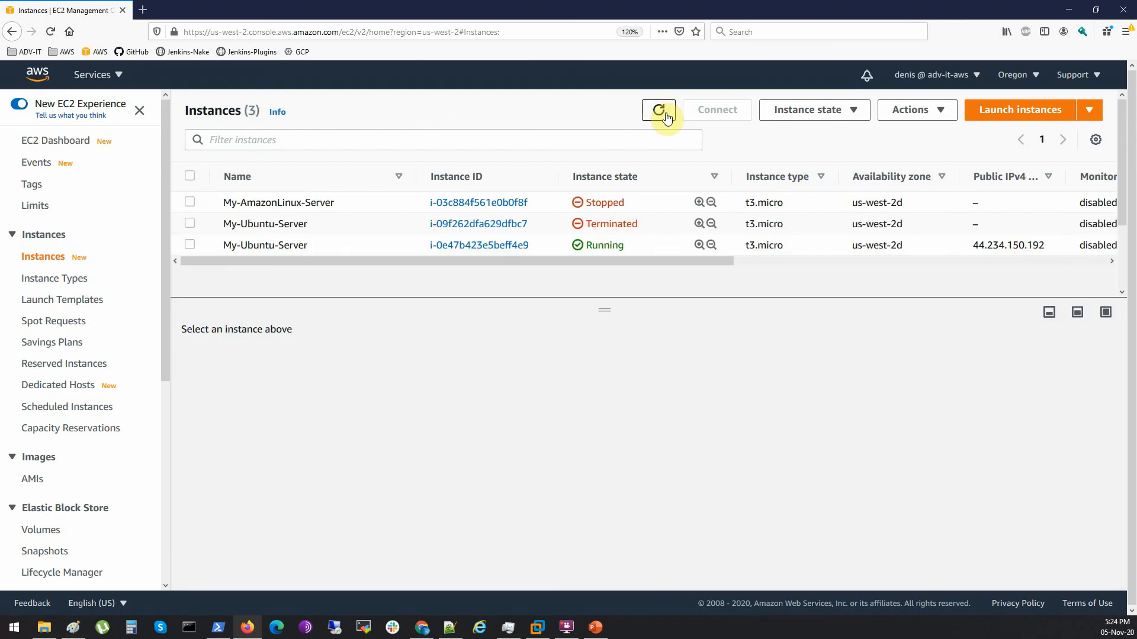
{"action": "left_click", "coordinate": [658, 109]}
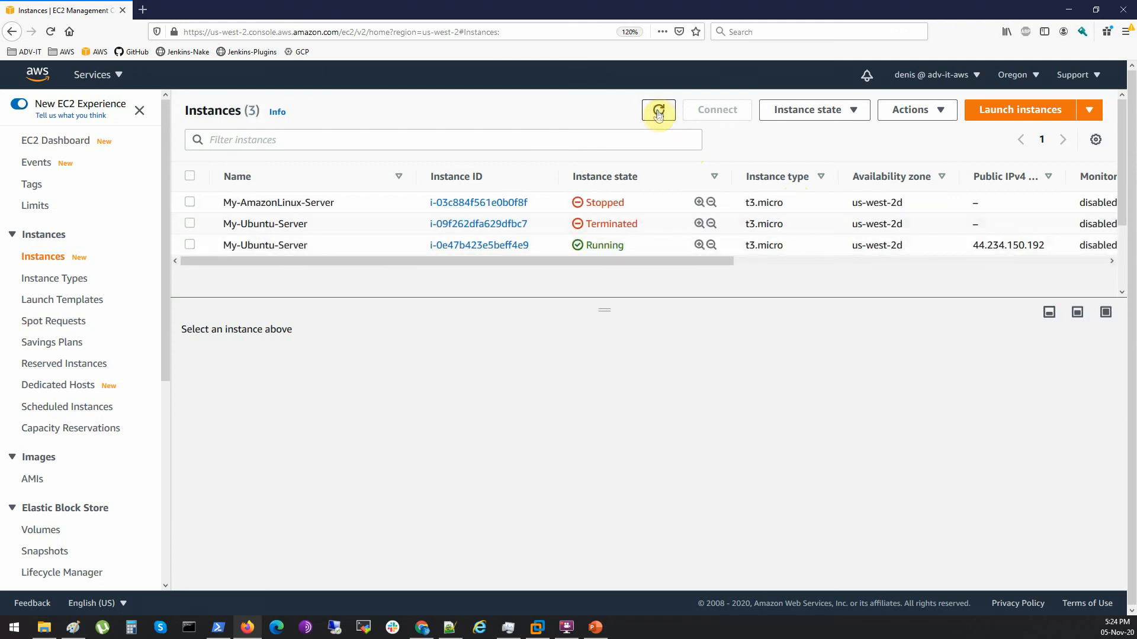
Step: Keep refreshing until My-AmazonLinux-Server shows t3.small and returns to Running
{"action": "left_click", "coordinate": [658, 110]}
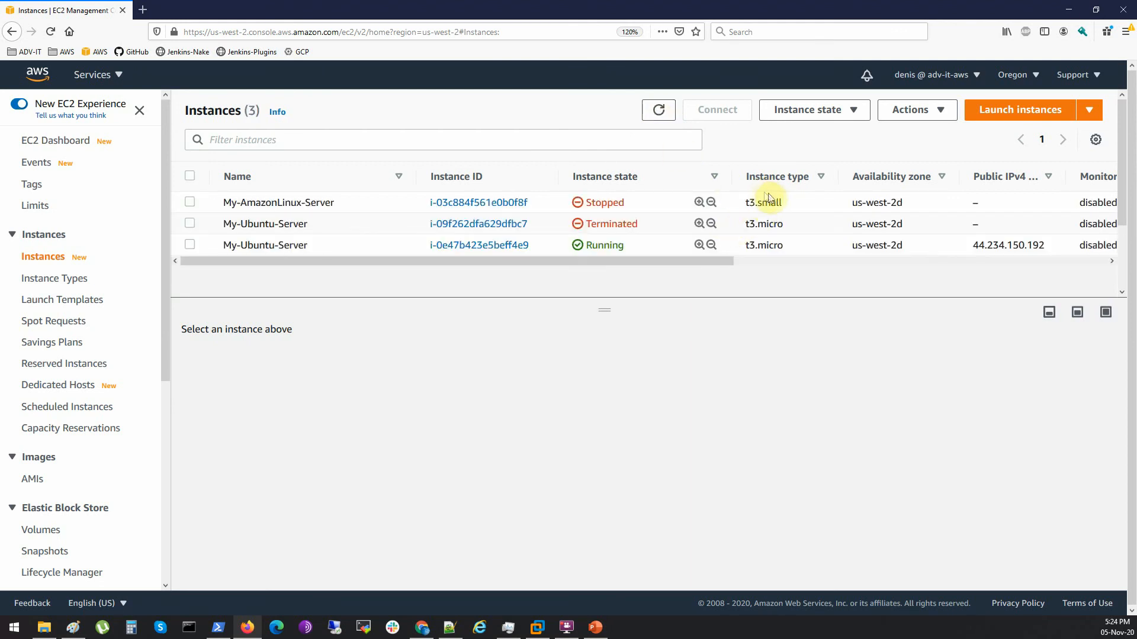
{"action": "left_click", "coordinate": [658, 109]}
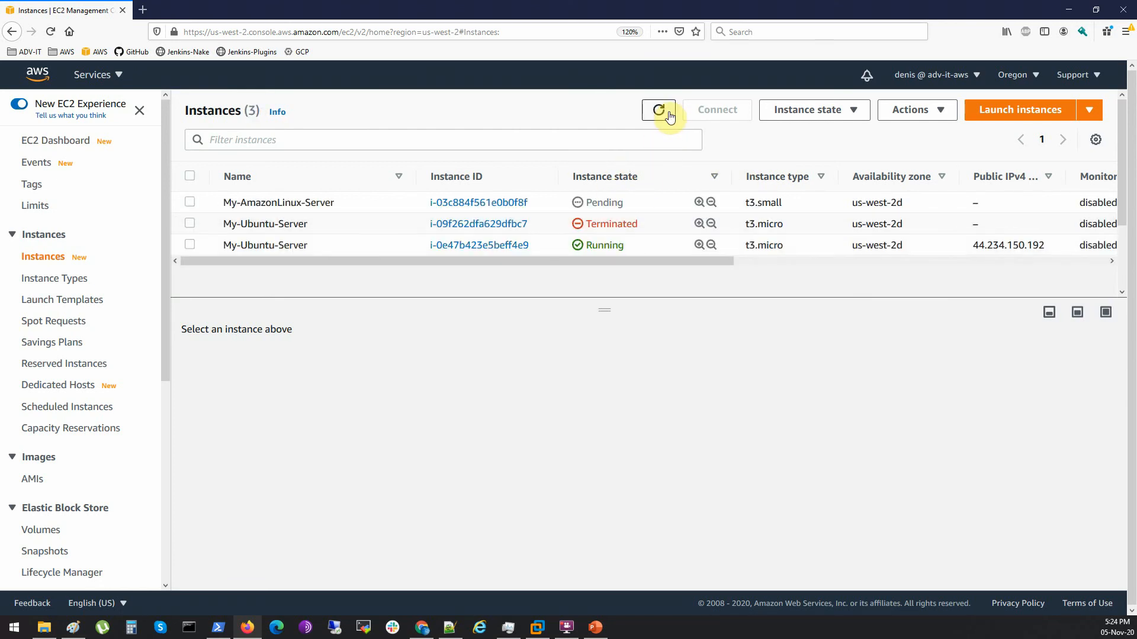
{"action": "left_click", "coordinate": [658, 110]}
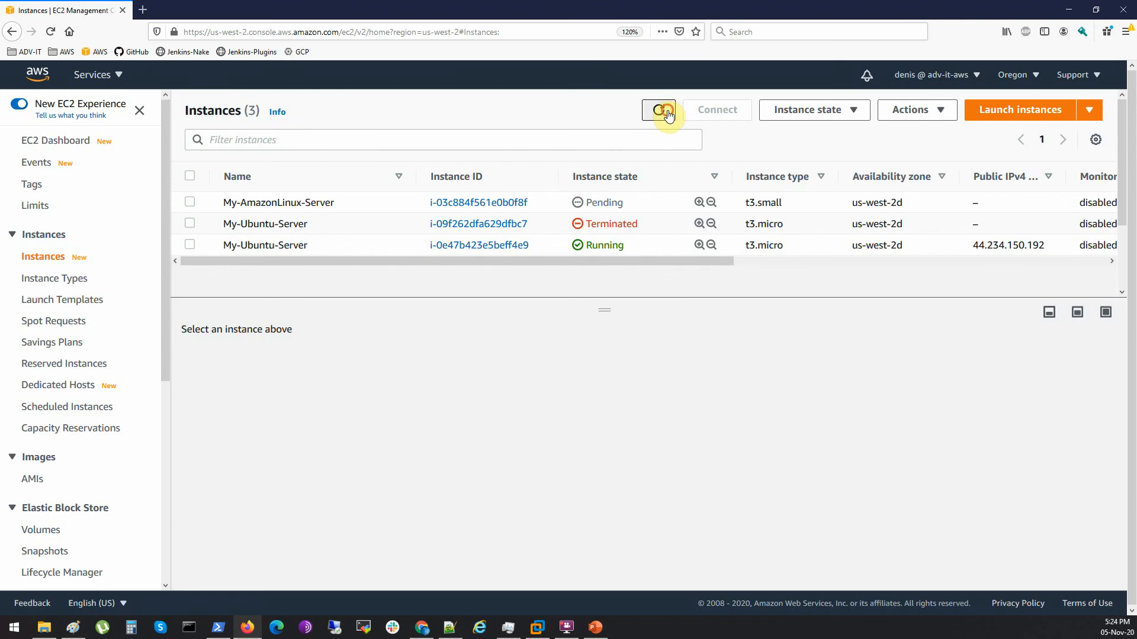
{"action": "left_click", "coordinate": [659, 110]}
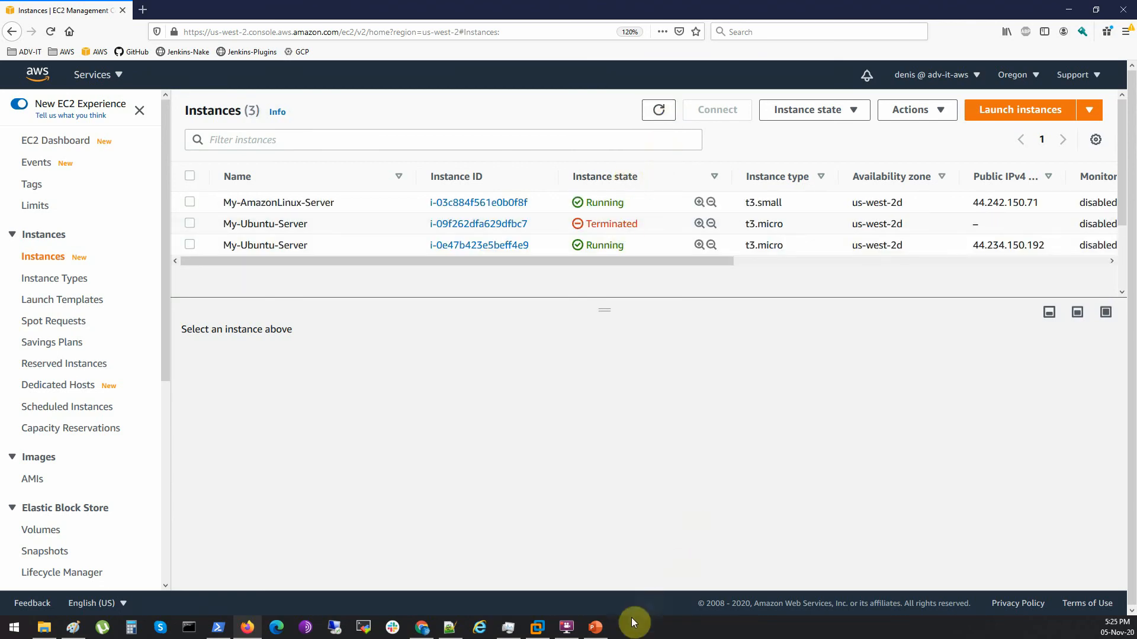